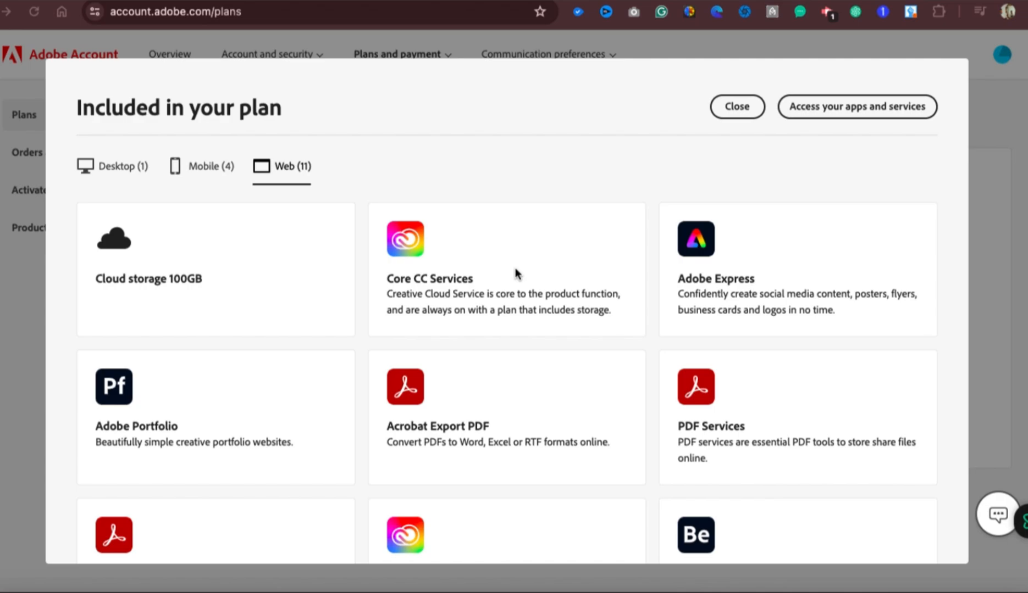
Scroll down the Adobe Account page to the 'Included in your plan' section
{"action": "scroll", "scroll_direction": "down", "scroll_amount": 3}
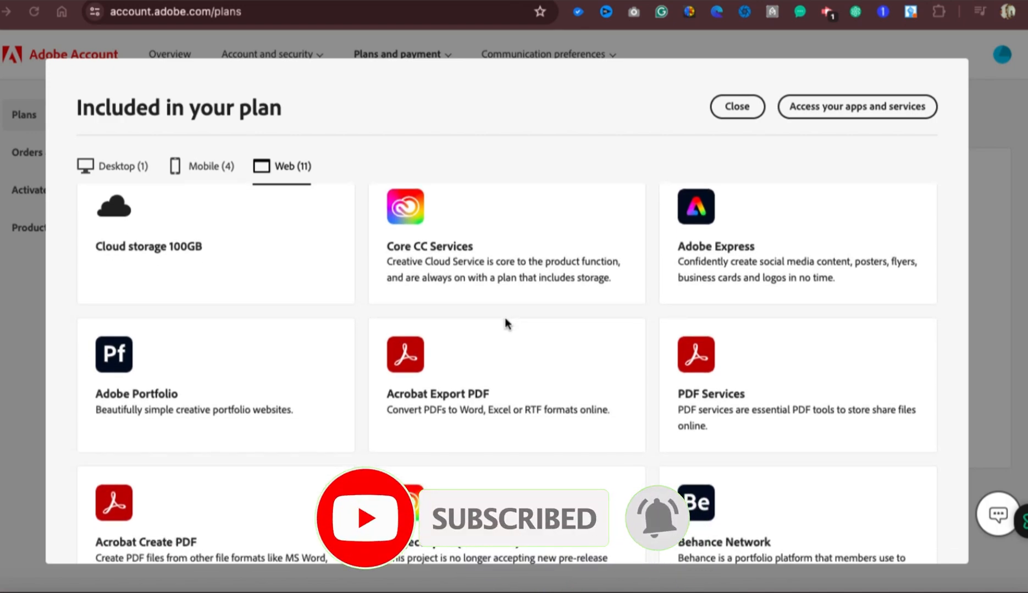
{"action": "scroll", "scroll_direction": "down", "scroll_amount": 3}
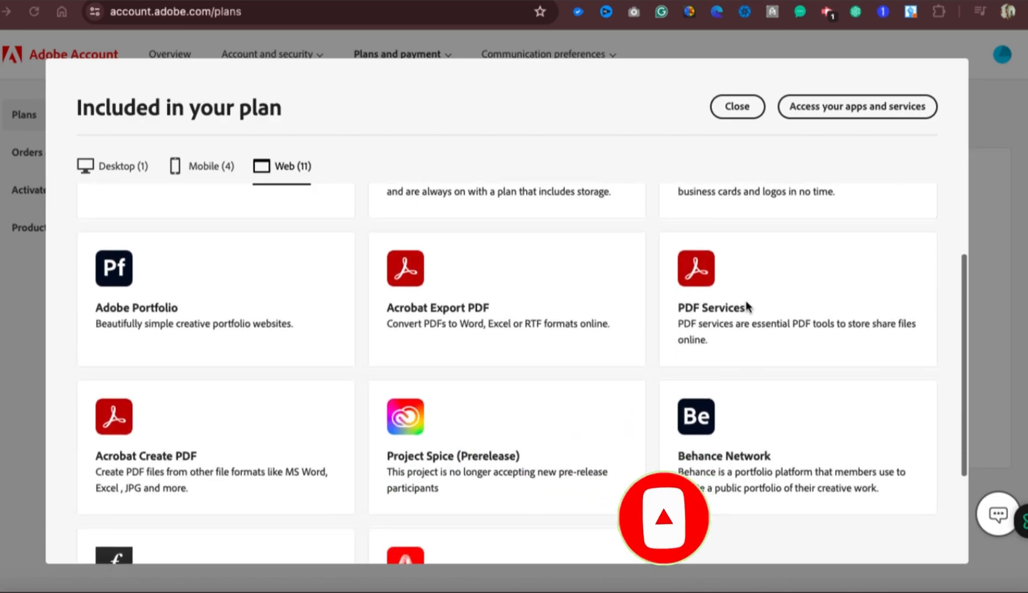
{"action": "scroll", "scroll_direction": "down", "scroll_amount": 3}
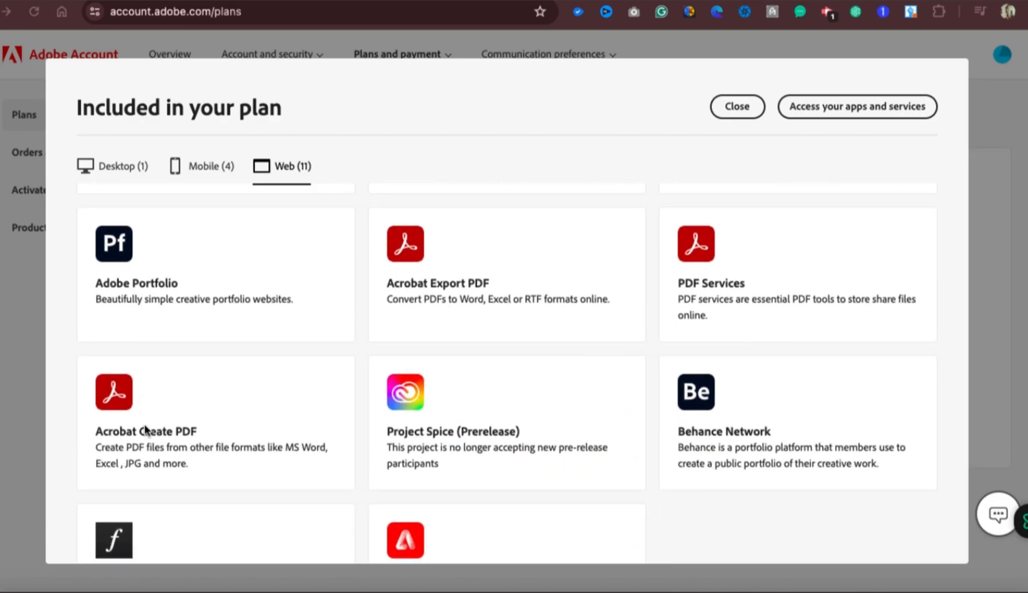
{"action": "scroll", "scroll_direction": "down", "scroll_amount": 3}
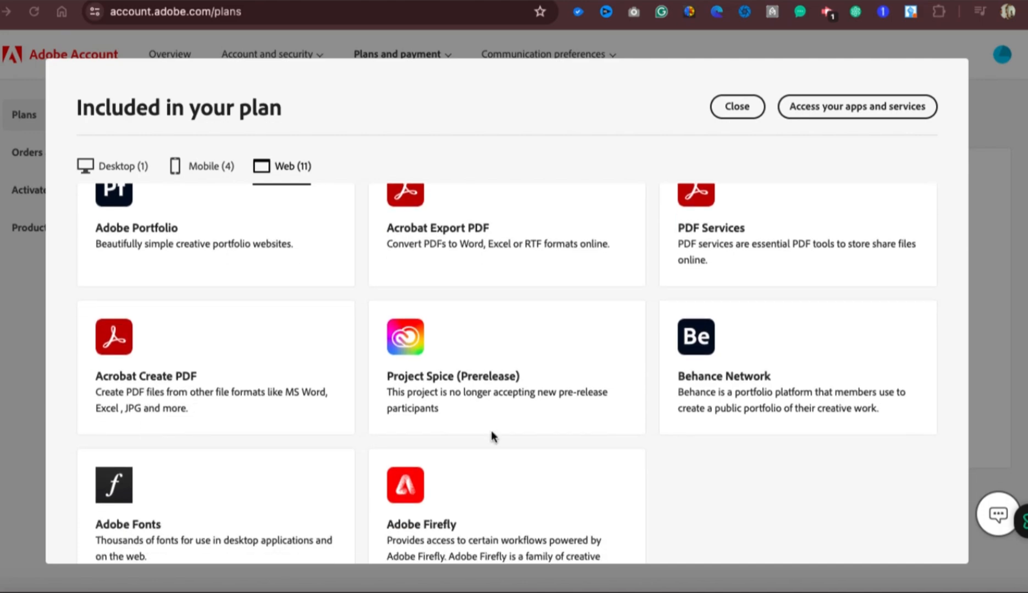
{"action": "mouse_move", "coordinate": [635, 419]}
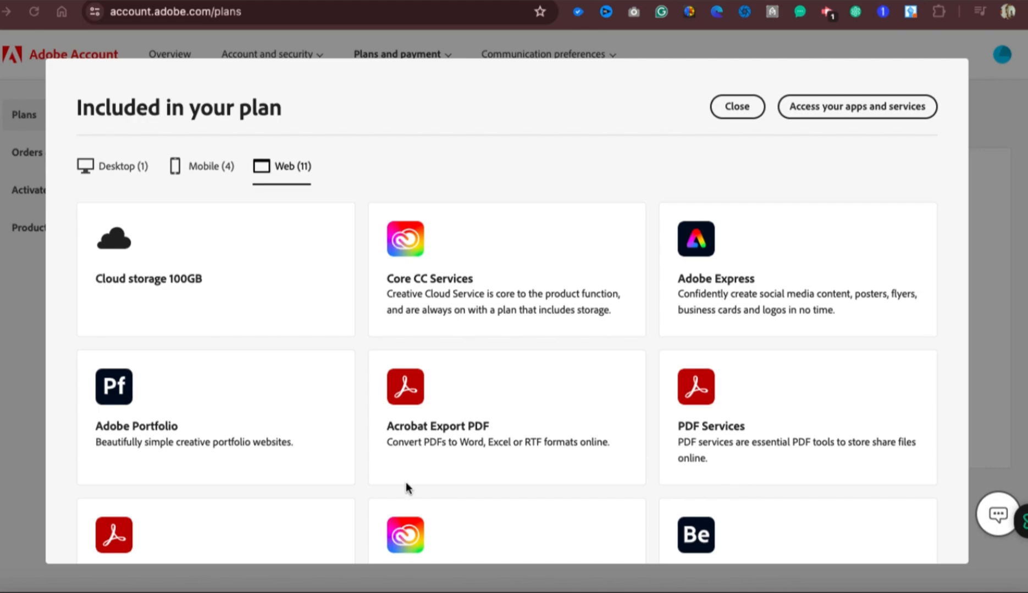
{"action": "mouse_move", "coordinate": [359, 269]}
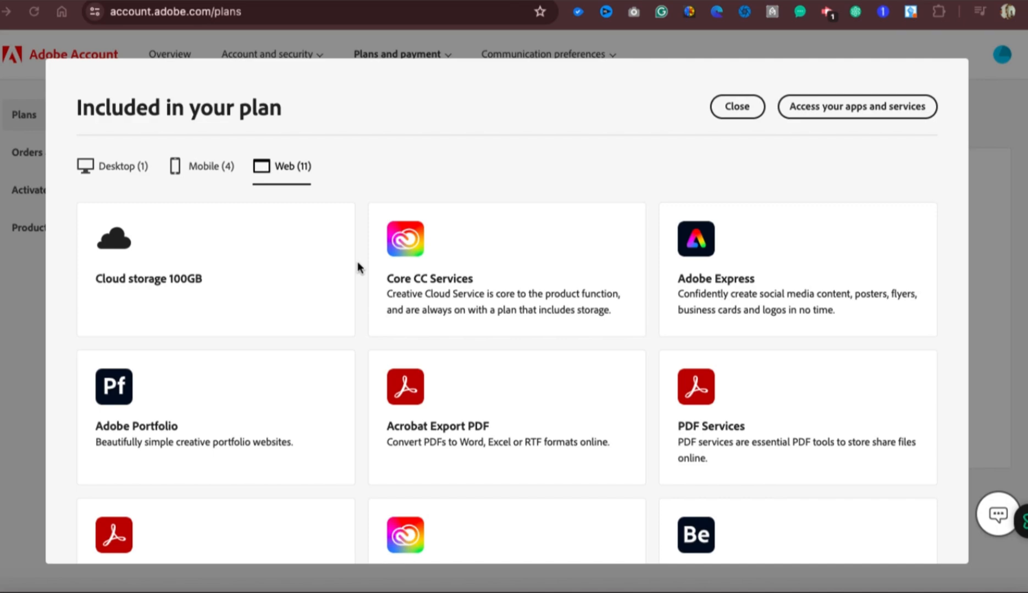
{"action": "scroll", "scroll_direction": "down", "scroll_amount": 3}
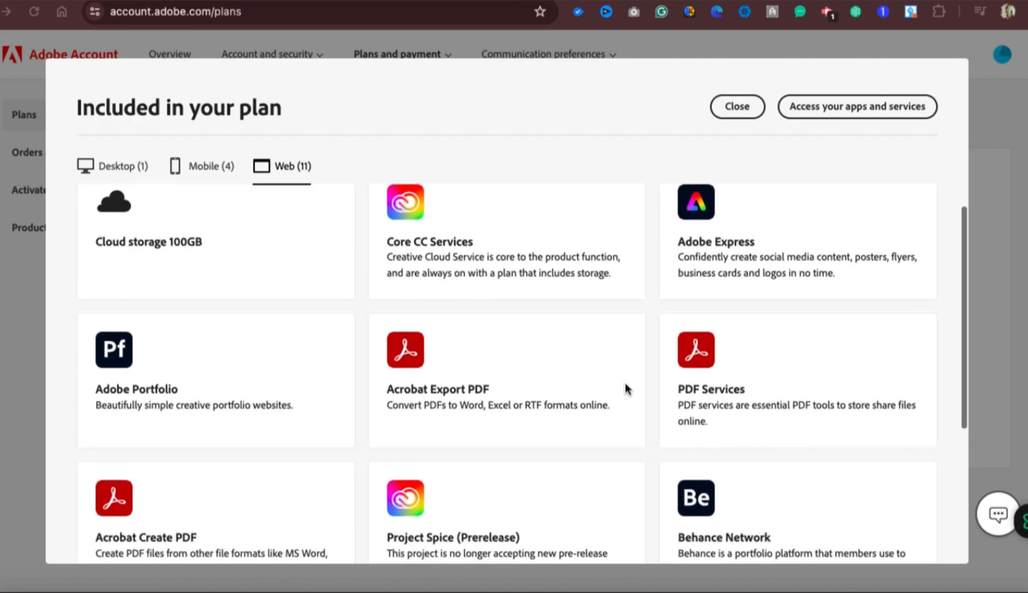
{"action": "scroll", "scroll_direction": "down", "scroll_amount": 3}
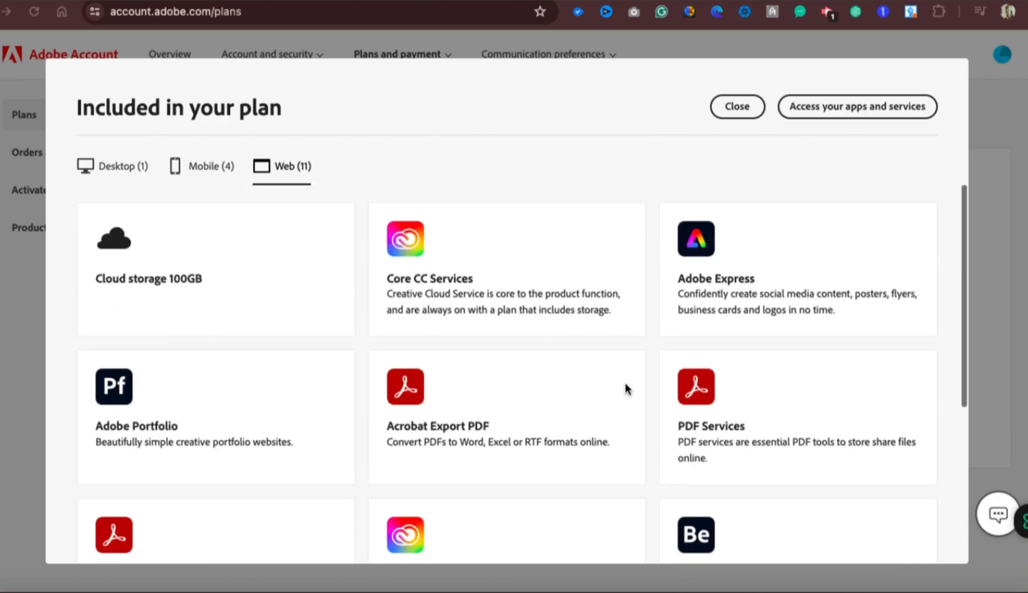
{"action": "mouse_move", "coordinate": [210, 174]}
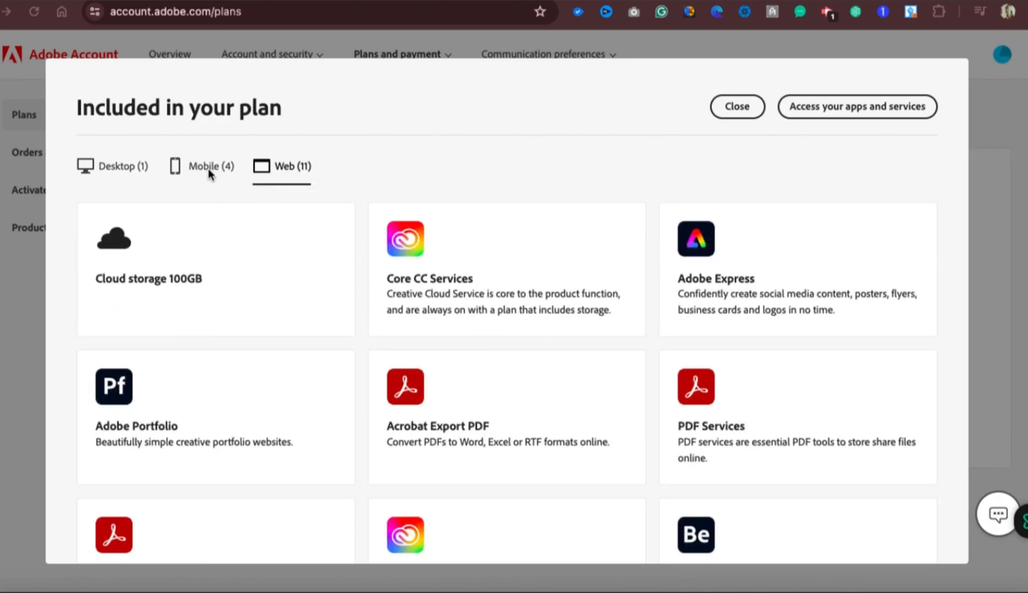
View the Mobile (4) apps, then the Desktop (1) apps, which is only Premiere Rush
{"action": "left_click", "coordinate": [203, 166]}
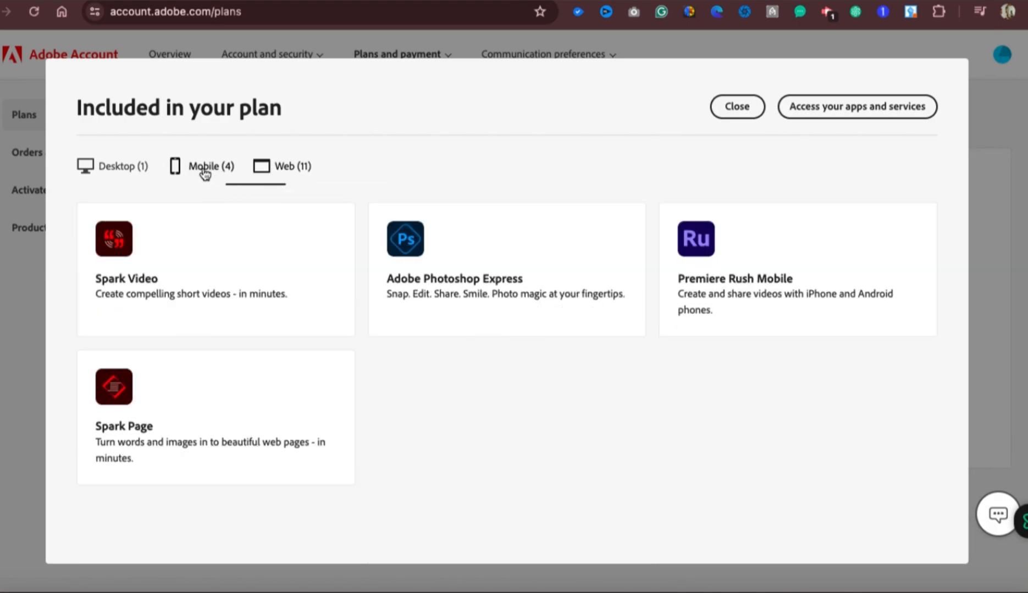
{"action": "left_click", "coordinate": [210, 166]}
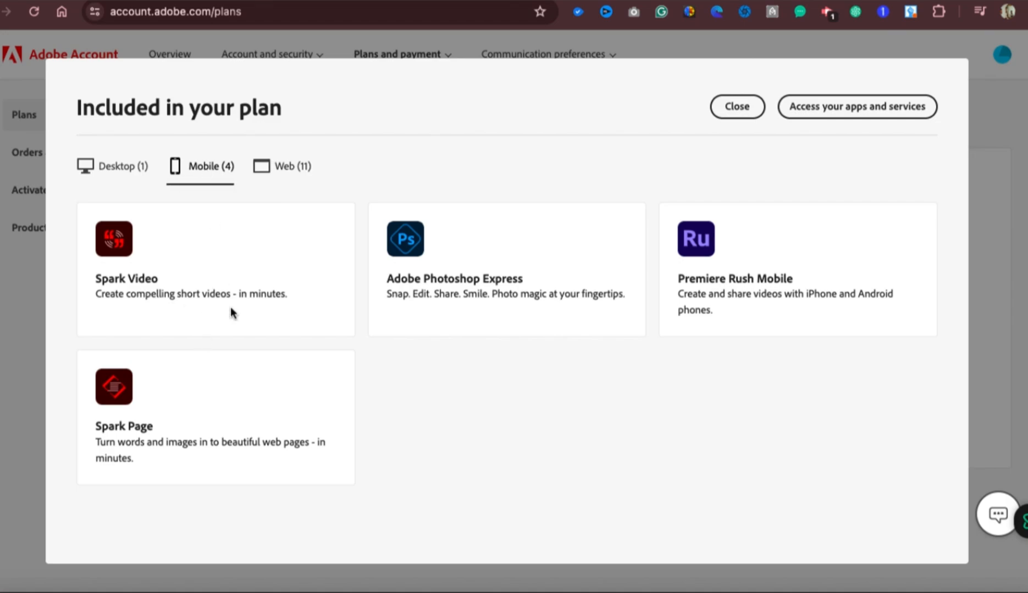
{"action": "mouse_move", "coordinate": [730, 287]}
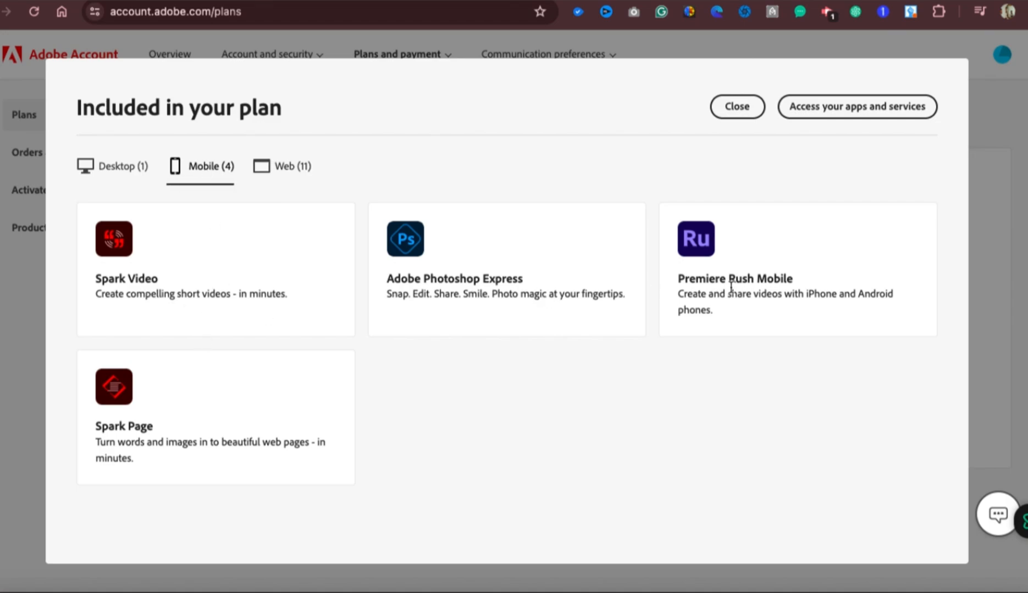
{"action": "mouse_move", "coordinate": [134, 441]}
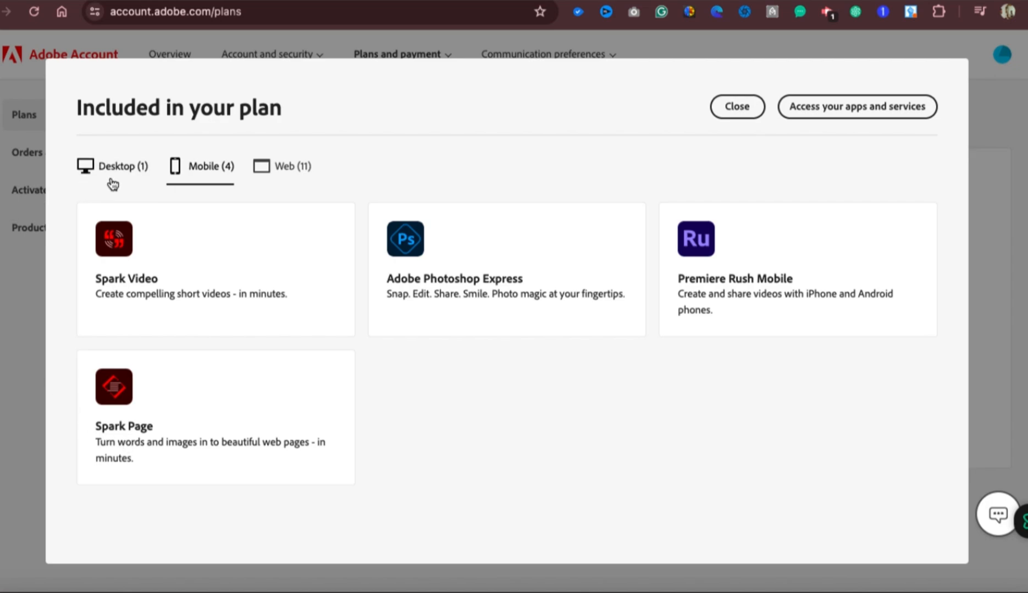
{"action": "left_click", "coordinate": [118, 166]}
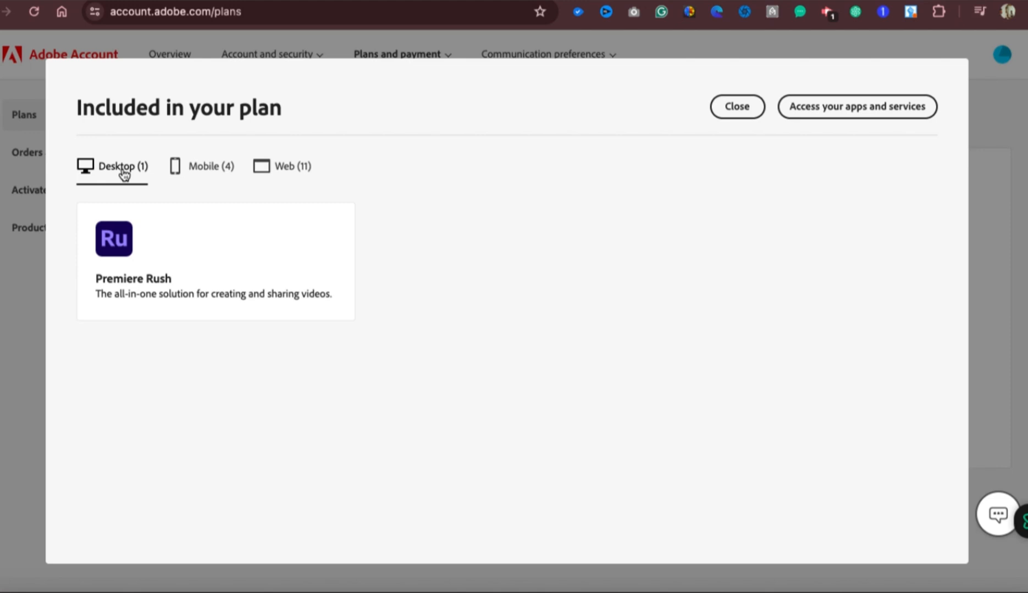
{"action": "mouse_move", "coordinate": [465, 175]}
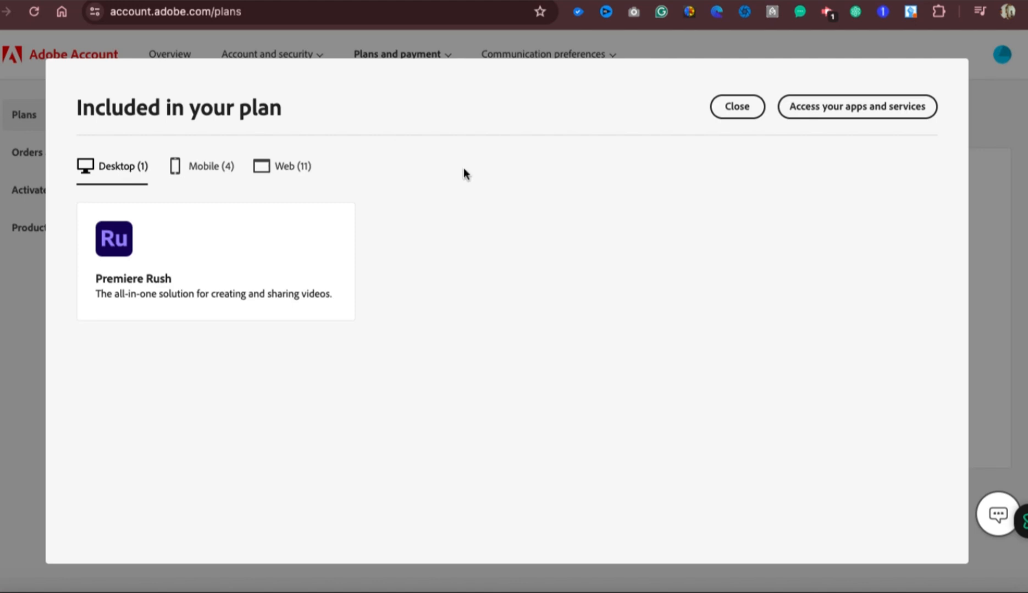
{"action": "mouse_move", "coordinate": [736, 107]}
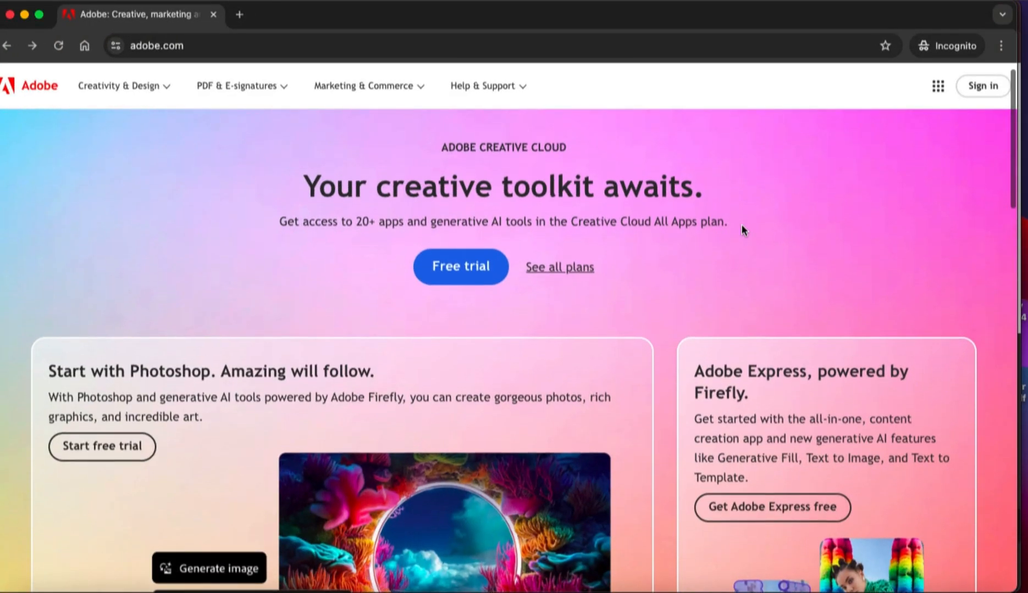
Go from the adobe.com home page to the Creative Cloud plans and pricing page via 'See all plans'
{"action": "left_click", "coordinate": [157, 46]}
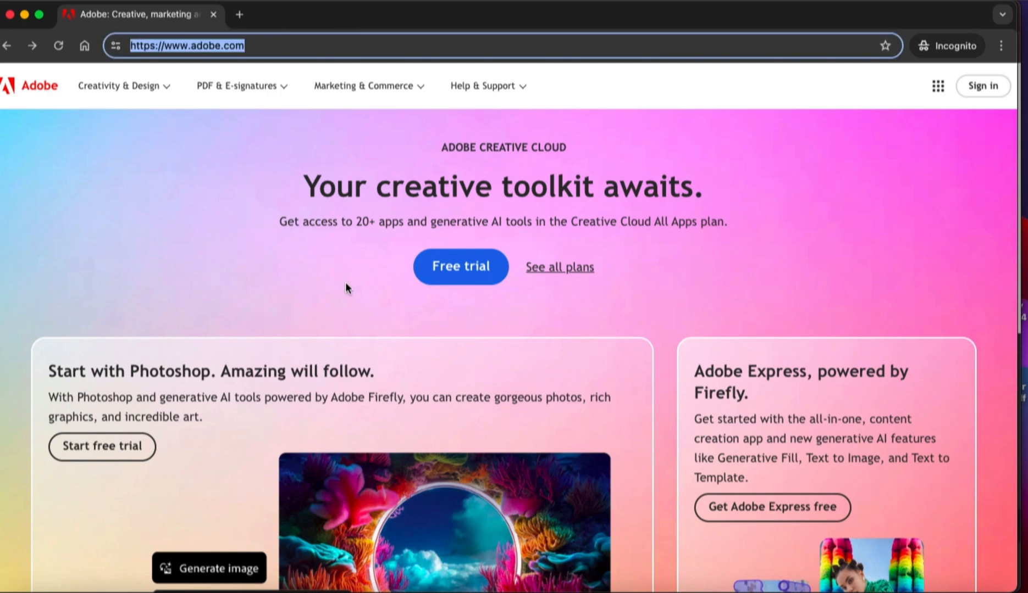
{"action": "mouse_move", "coordinate": [593, 260]}
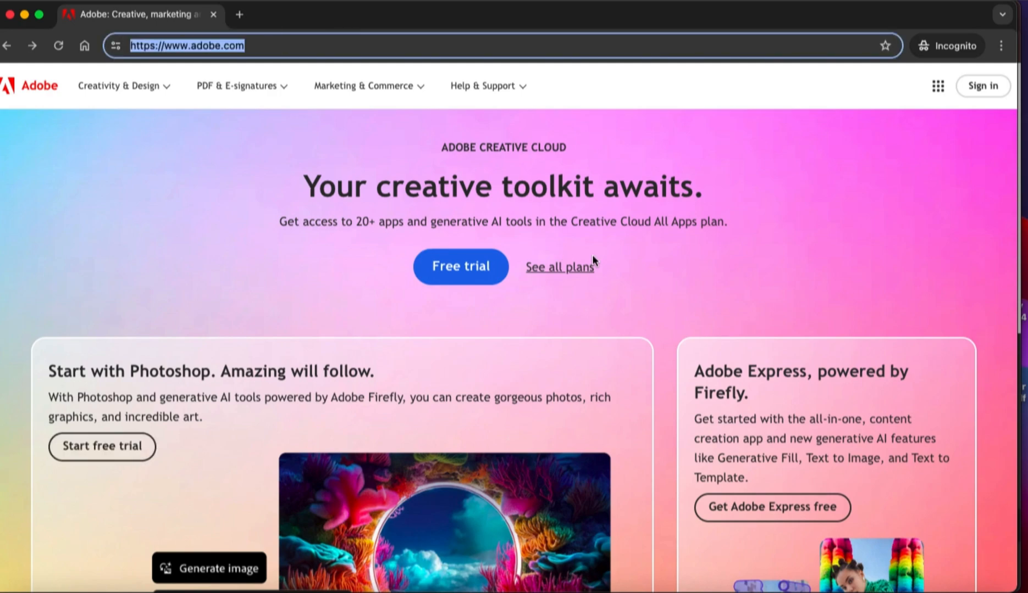
{"action": "scroll", "scroll_direction": "down", "scroll_amount": 3}
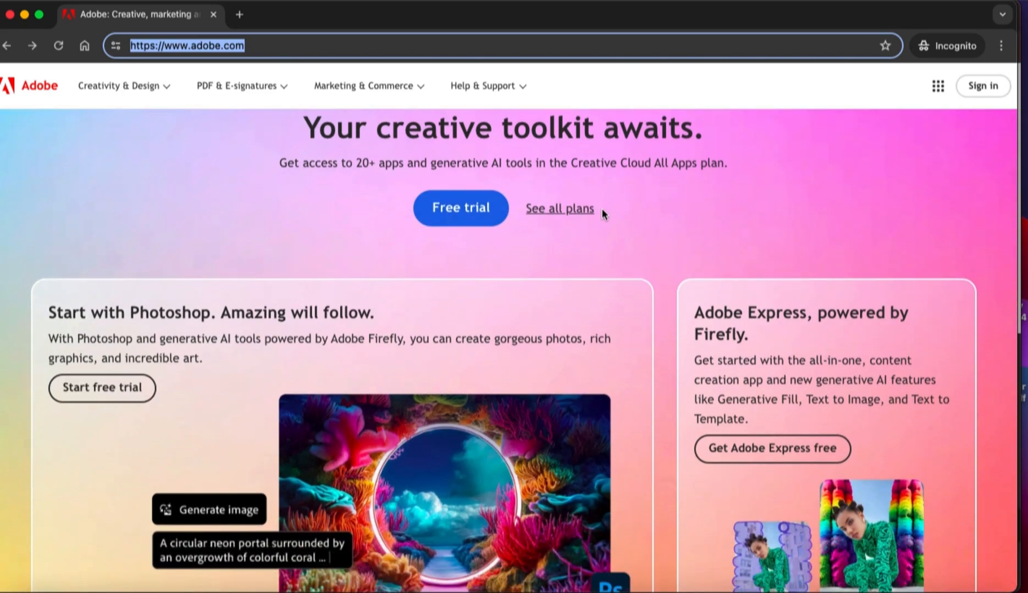
{"action": "mouse_move", "coordinate": [603, 259]}
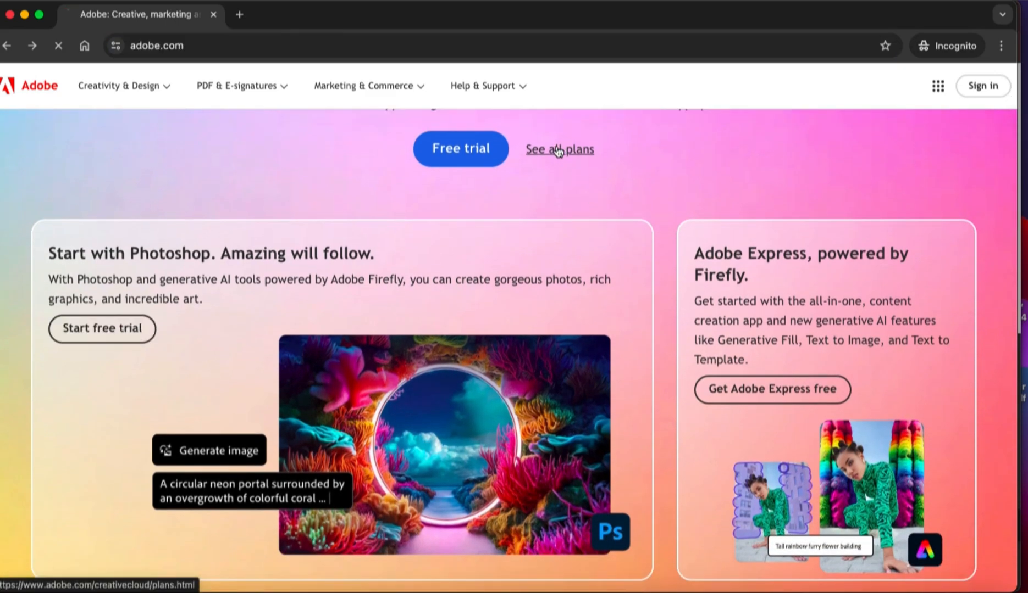
{"action": "left_click", "coordinate": [558, 148]}
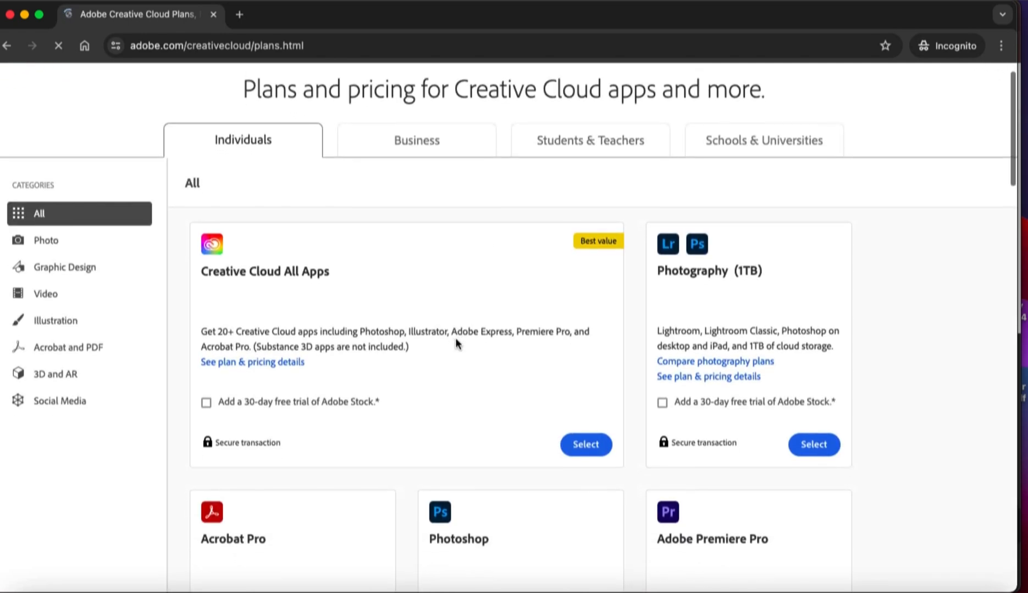
Scroll down the individual plans until the Adobe Express card at US$9.99/mo is visible
{"action": "scroll", "scroll_direction": "down", "scroll_amount": 3}
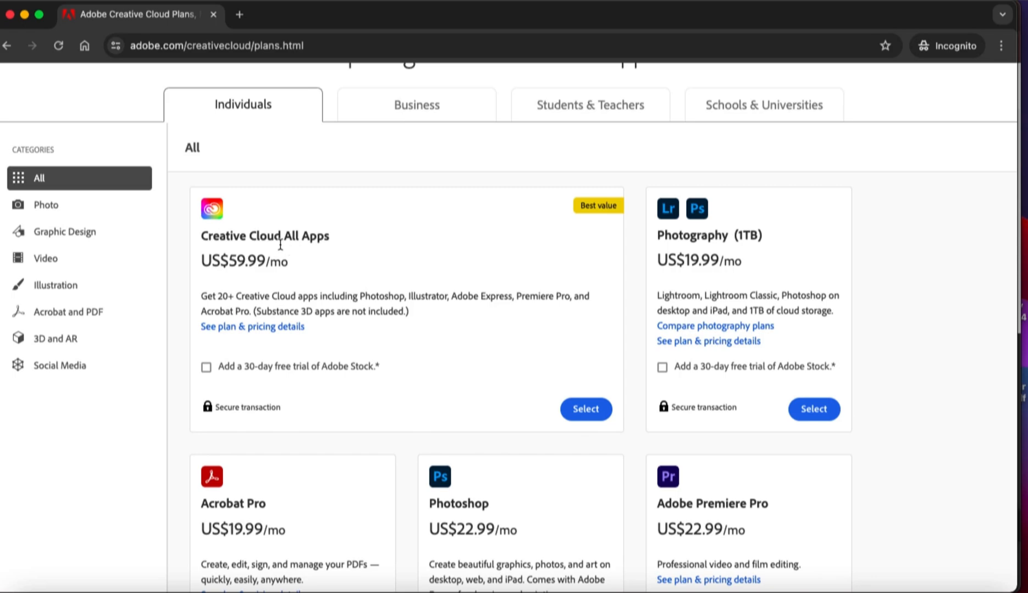
{"action": "mouse_move", "coordinate": [244, 267]}
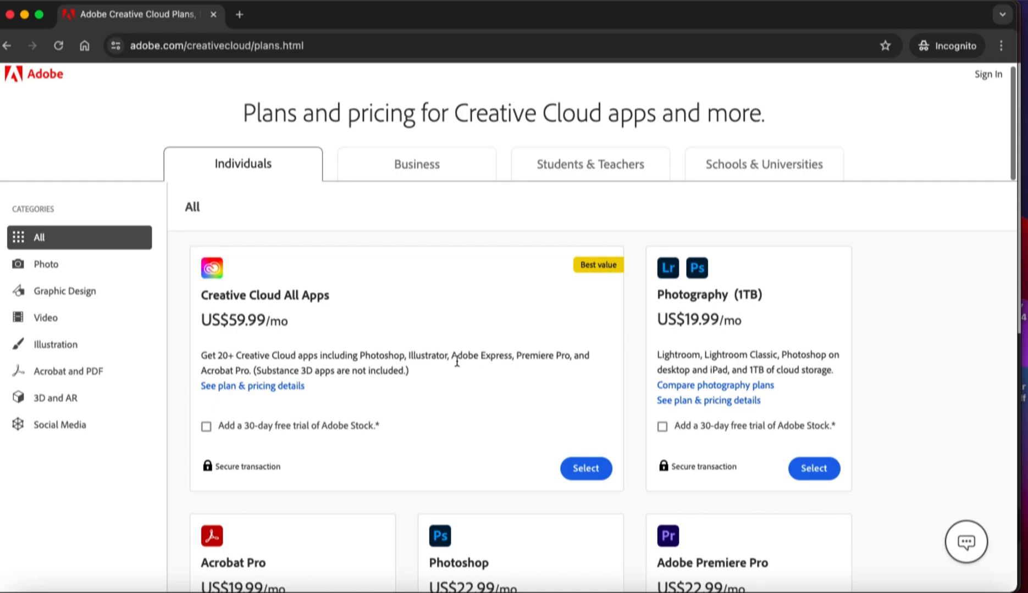
{"action": "scroll", "scroll_direction": "down", "scroll_amount": 3}
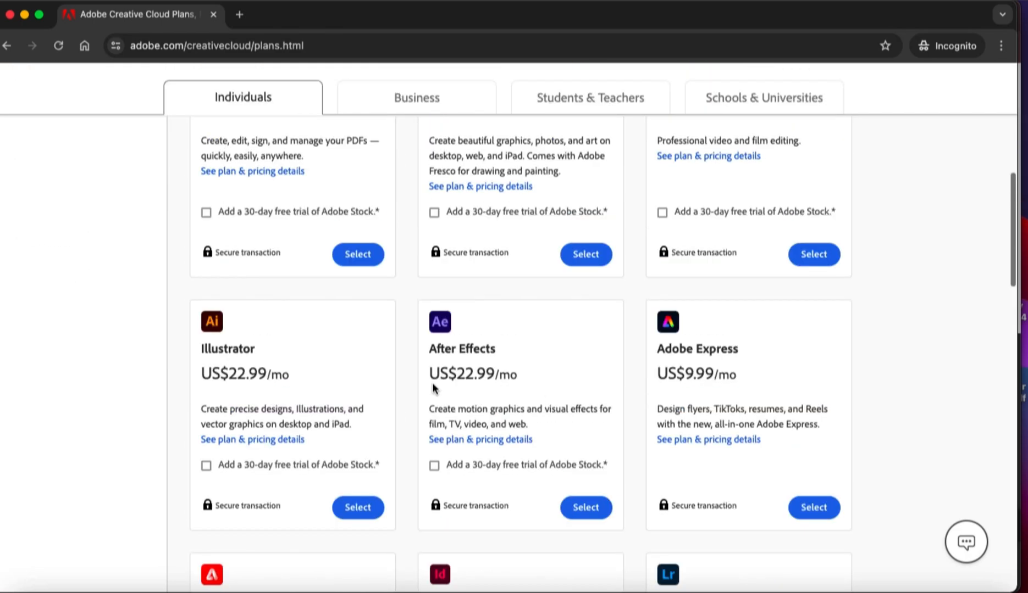
{"action": "mouse_move", "coordinate": [717, 379]}
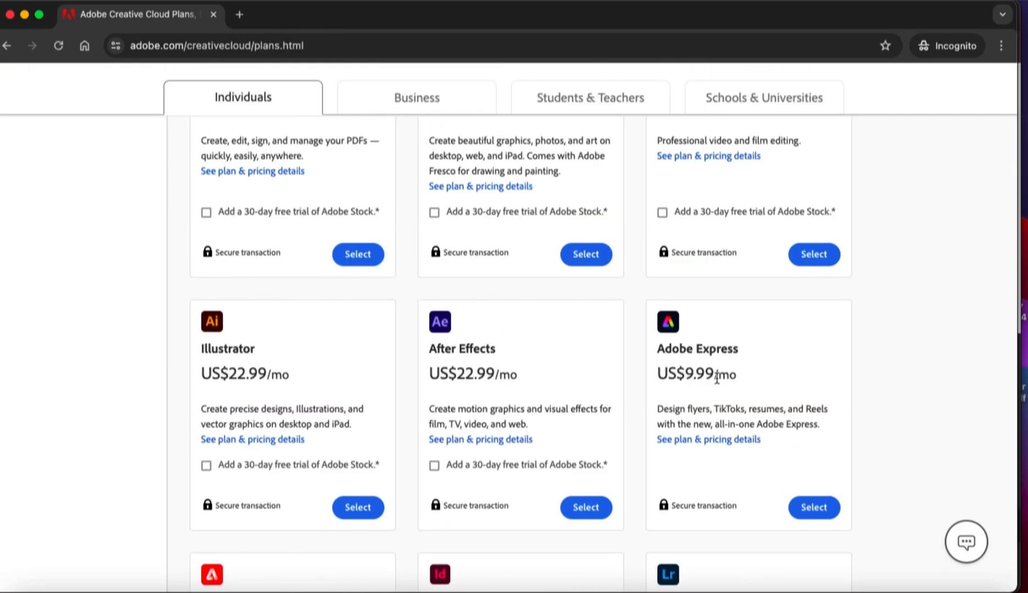
{"action": "scroll", "scroll_direction": "down", "scroll_amount": 3}
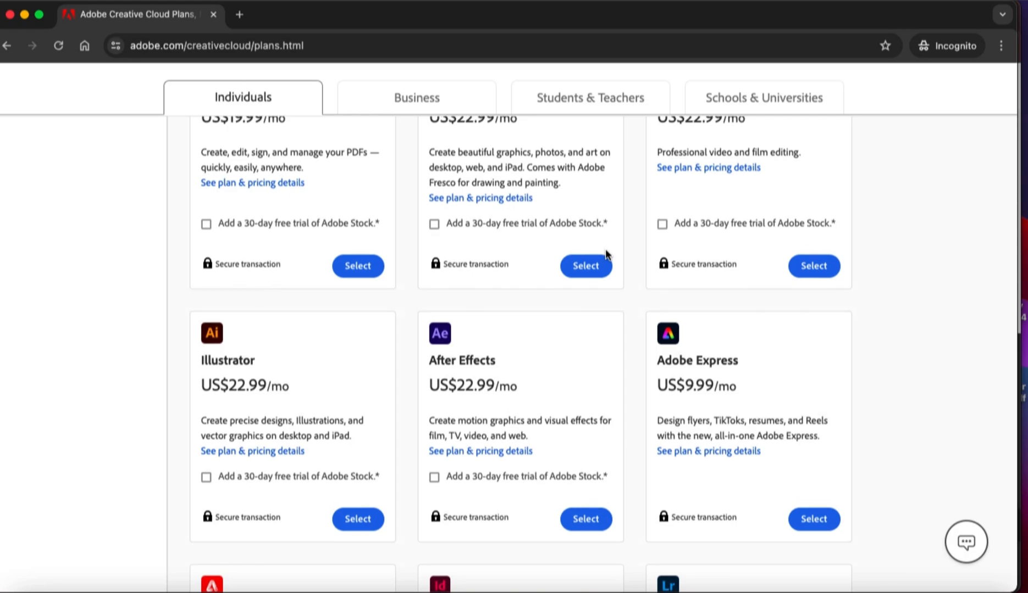
{"action": "scroll", "scroll_direction": "down", "scroll_amount": 3}
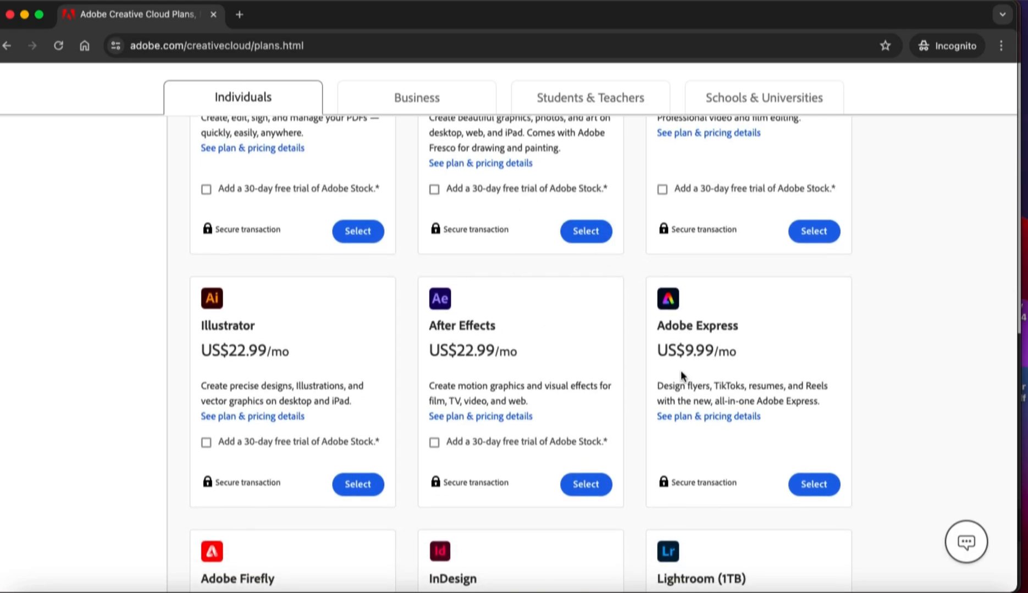
{"action": "mouse_move", "coordinate": [705, 397]}
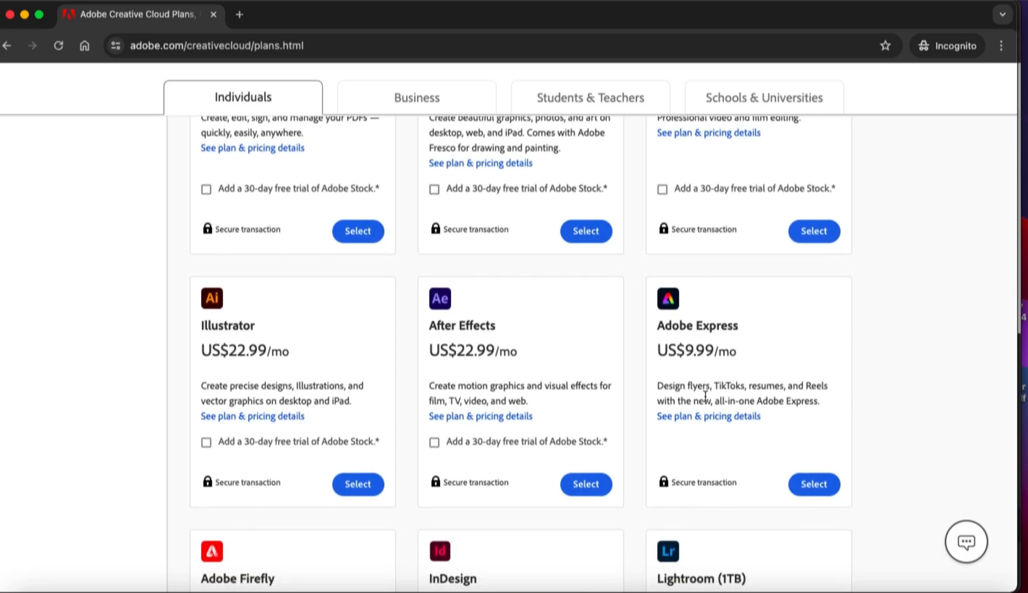
{"action": "scroll", "scroll_direction": "down", "scroll_amount": 3}
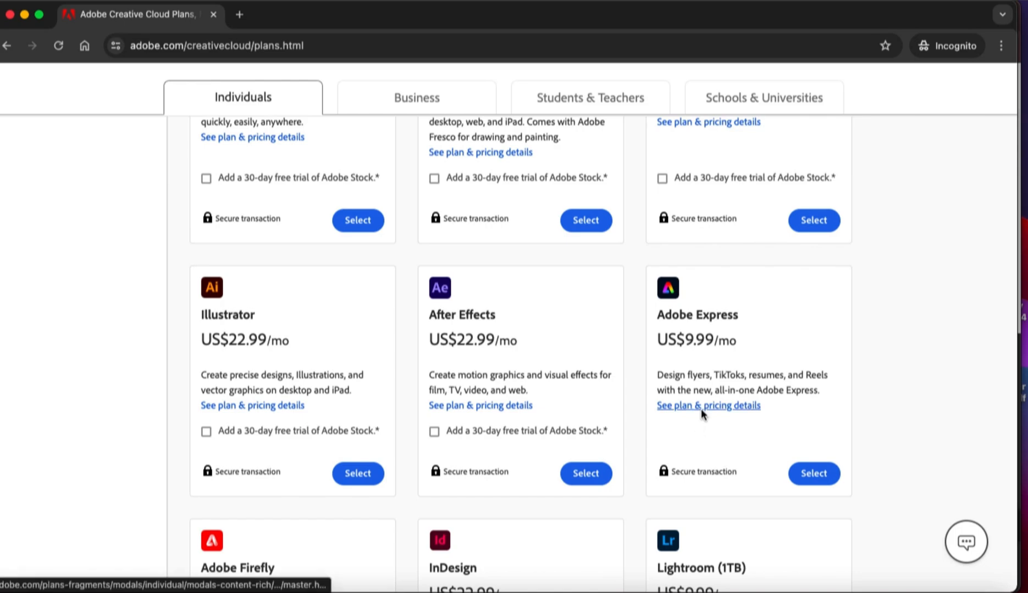
View the Adobe Express plan details with monthly US$9.99/mo and annual US$99.99/yr options
{"action": "left_click", "coordinate": [708, 405]}
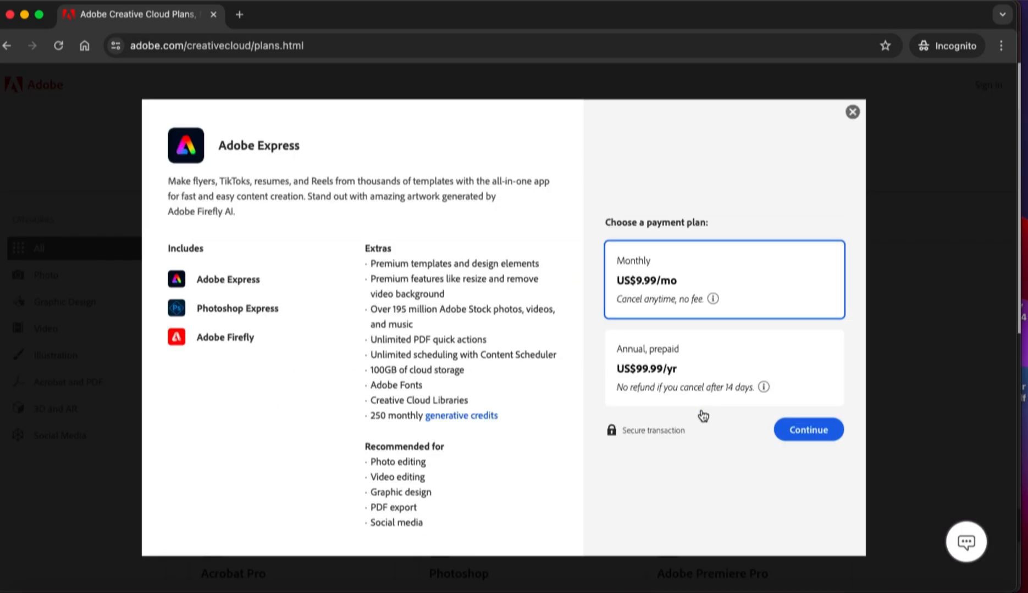
{"action": "mouse_move", "coordinate": [560, 264]}
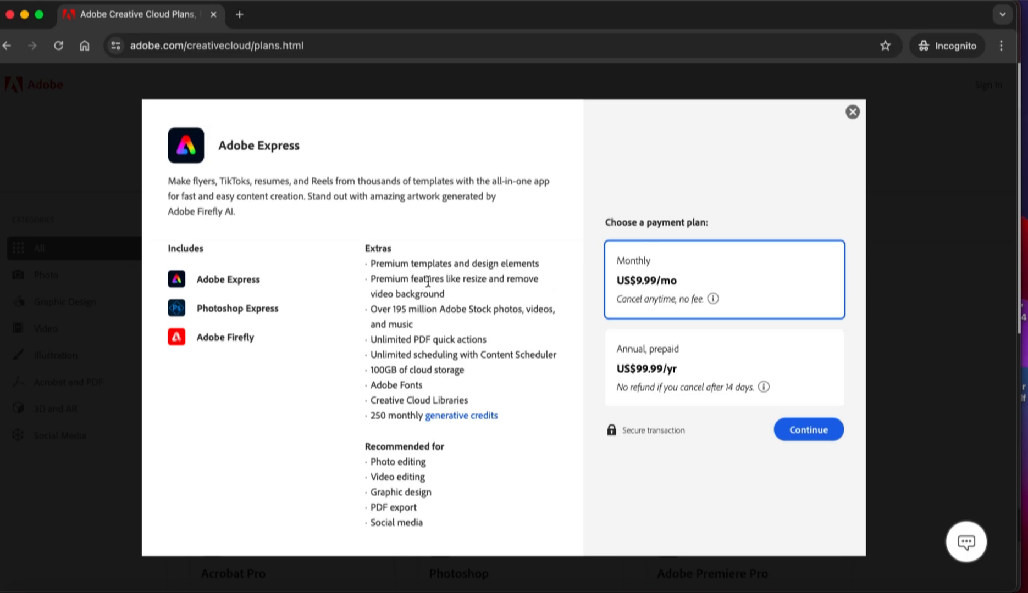
{"action": "mouse_move", "coordinate": [398, 320]}
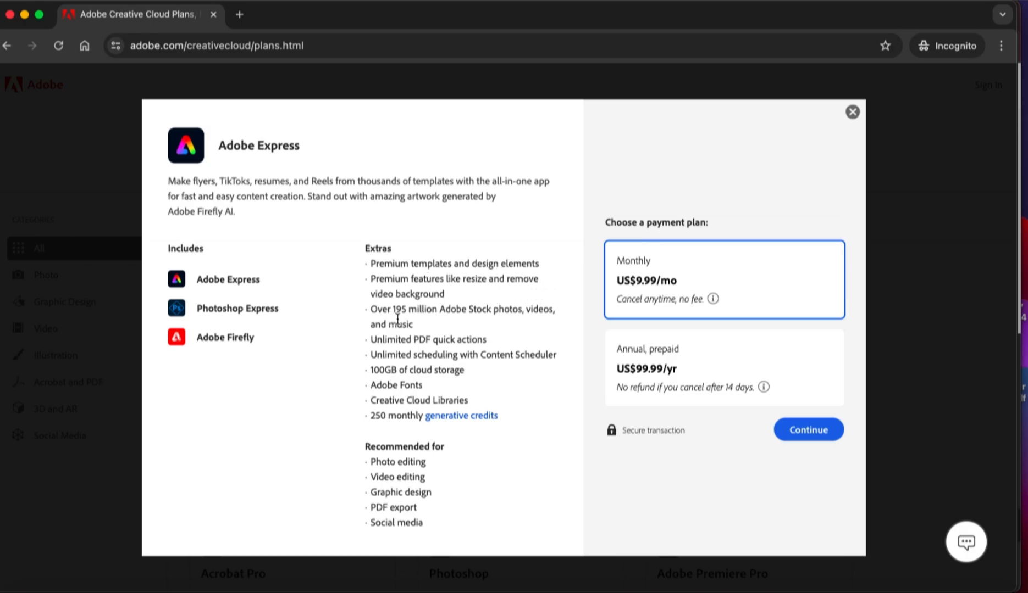
{"action": "mouse_move", "coordinate": [408, 344]}
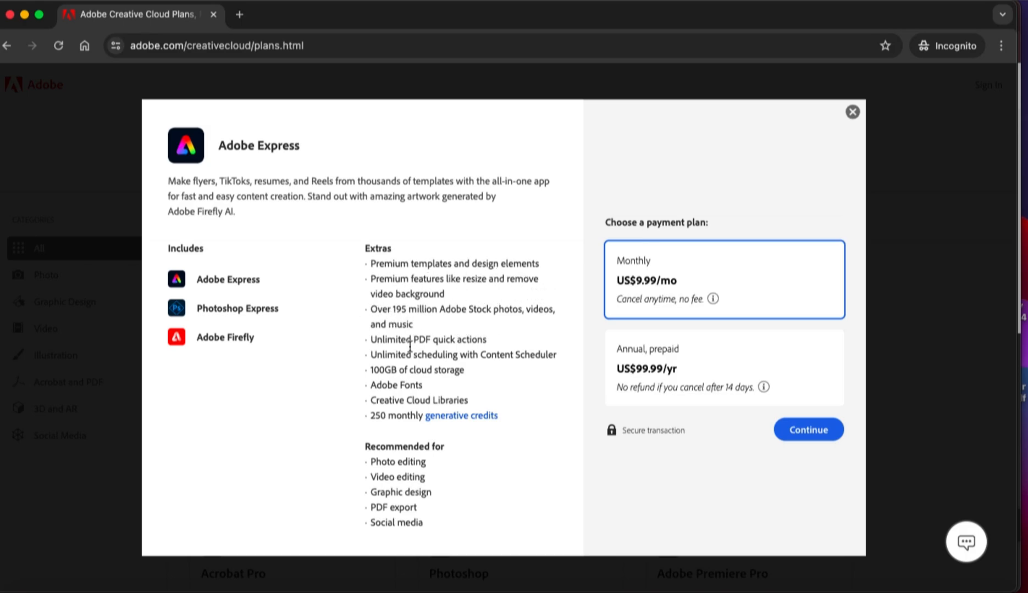
{"action": "mouse_move", "coordinate": [400, 448]}
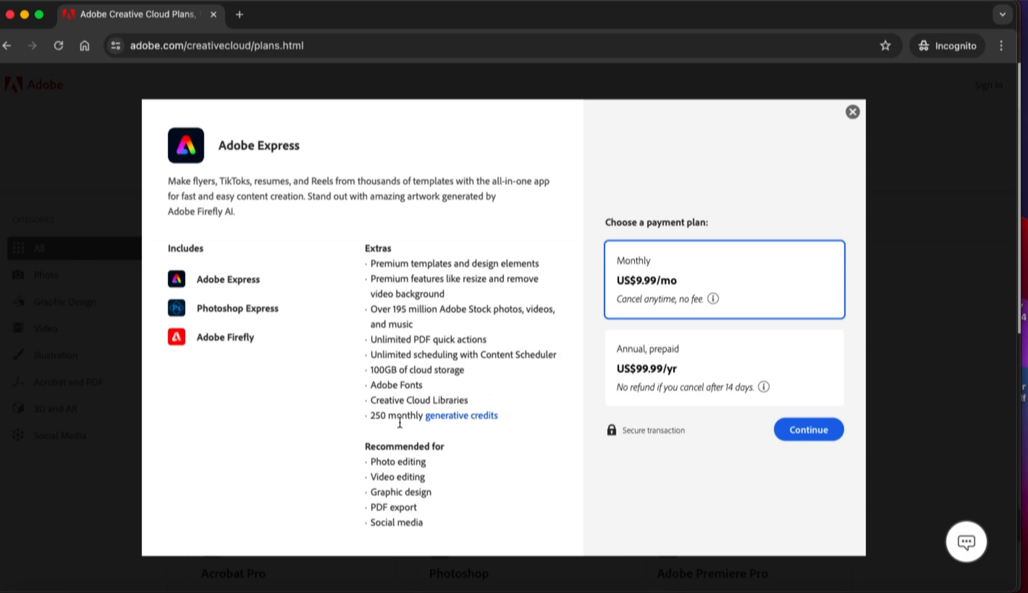
{"action": "mouse_move", "coordinate": [763, 387]}
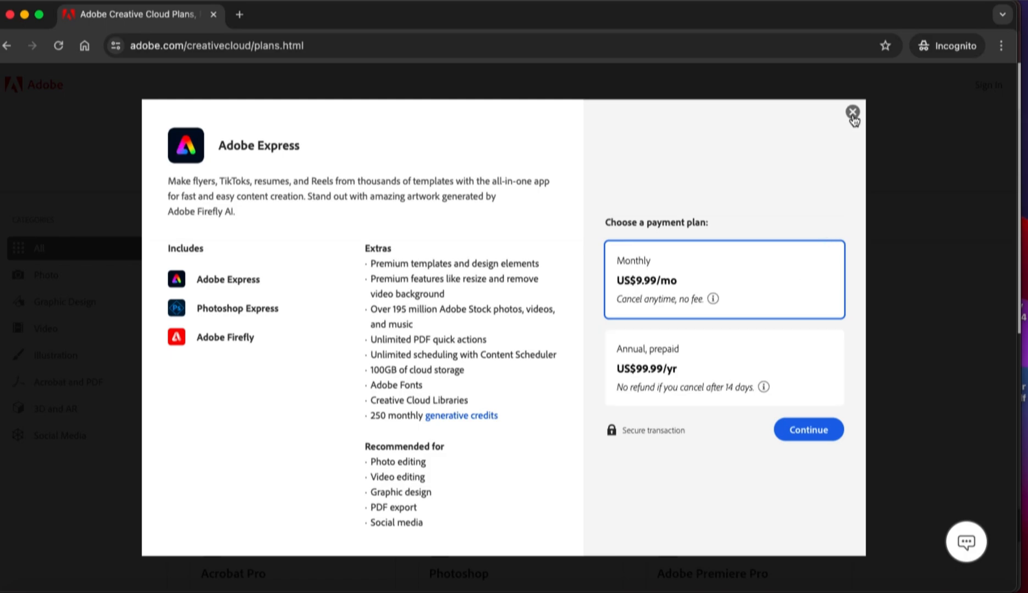
Leave the plan details and select the Adobe Express plan to start buying it
{"action": "left_click", "coordinate": [853, 111]}
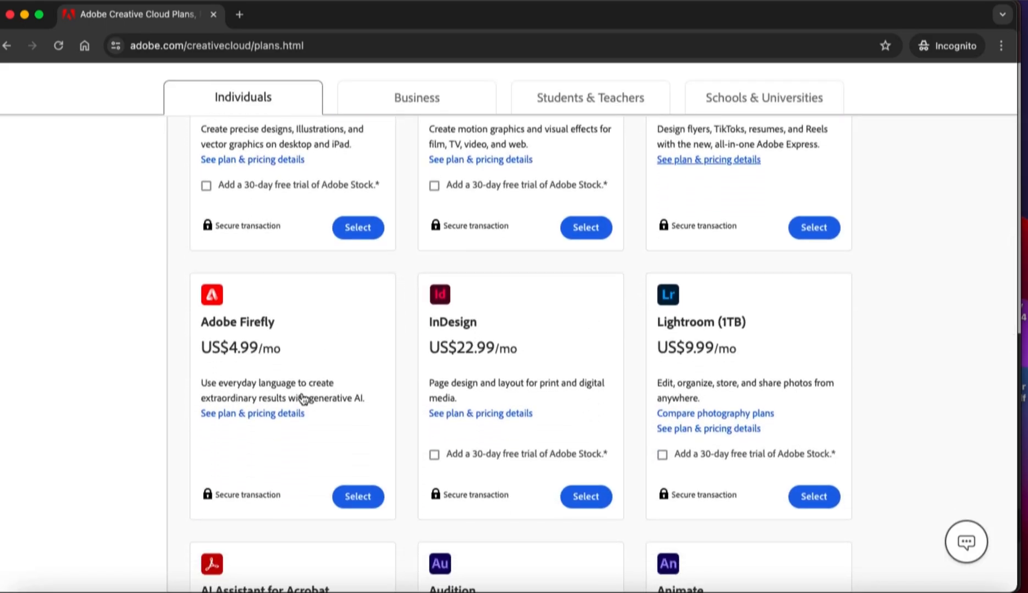
{"action": "scroll", "scroll_direction": "up", "scroll_amount": 3}
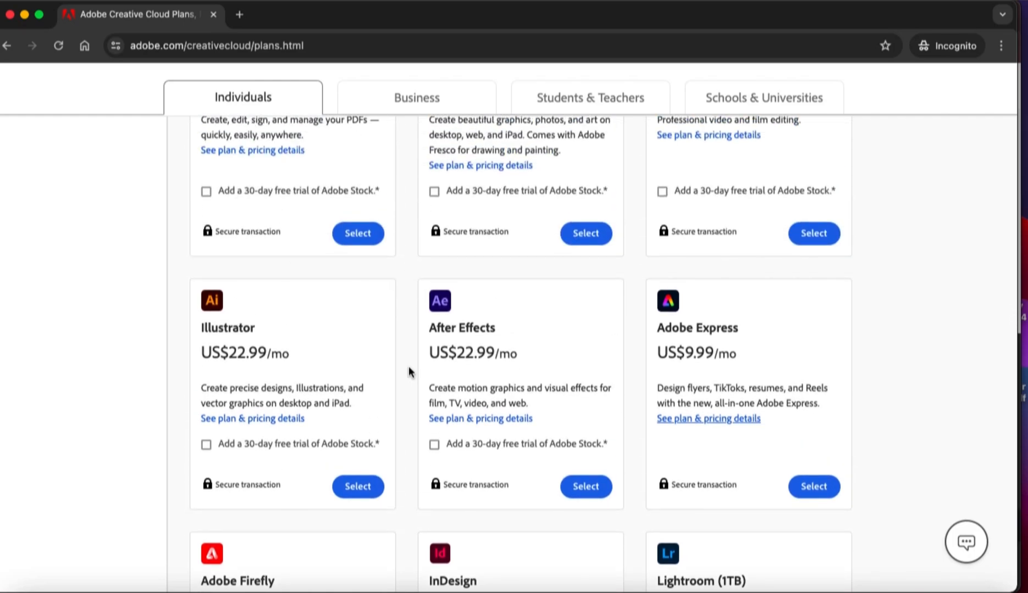
{"action": "scroll", "scroll_direction": "up", "scroll_amount": 3}
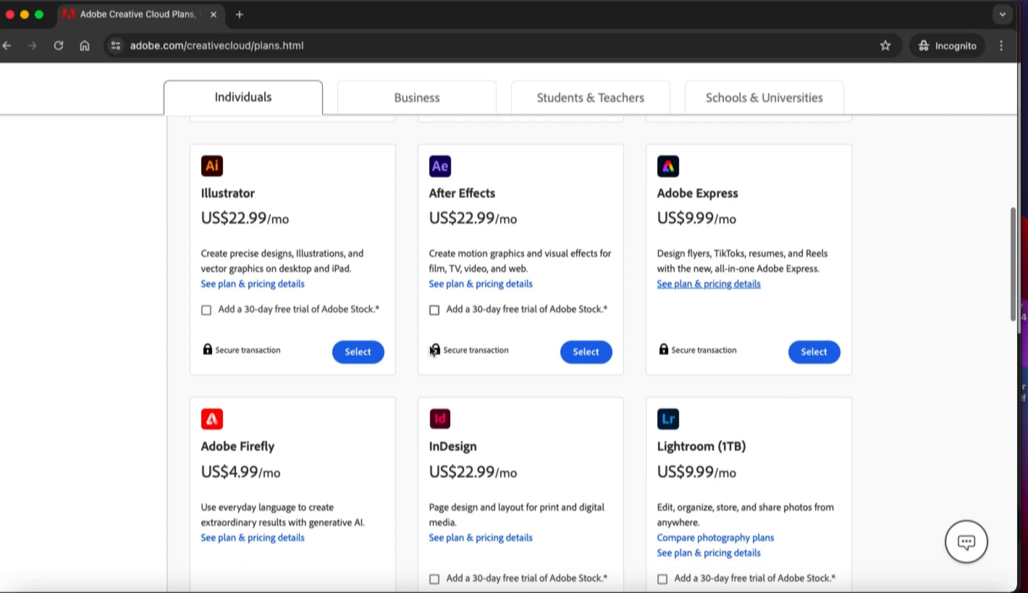
{"action": "mouse_move", "coordinate": [812, 352]}
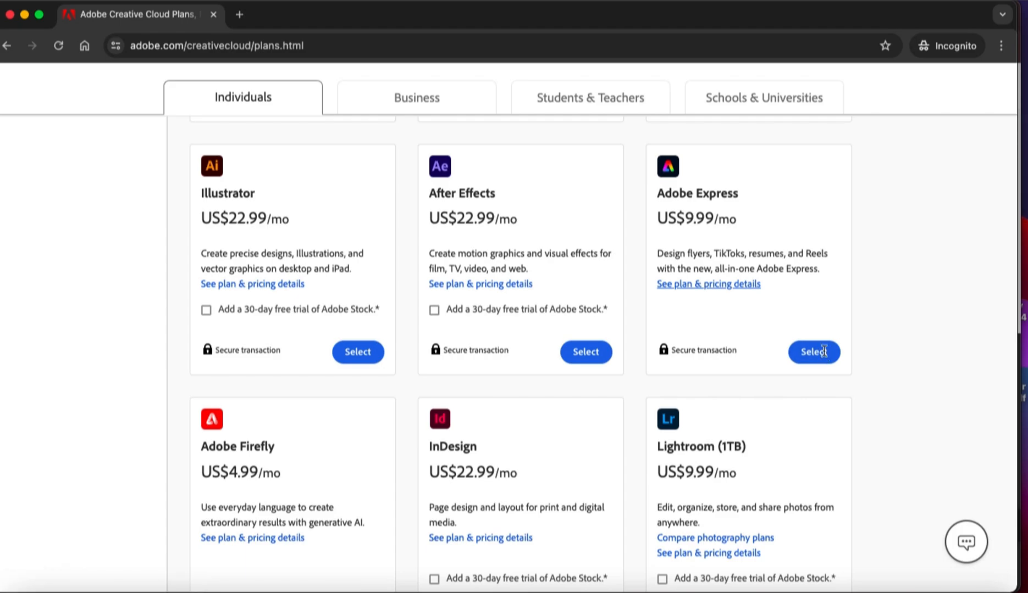
{"action": "mouse_move", "coordinate": [691, 203]}
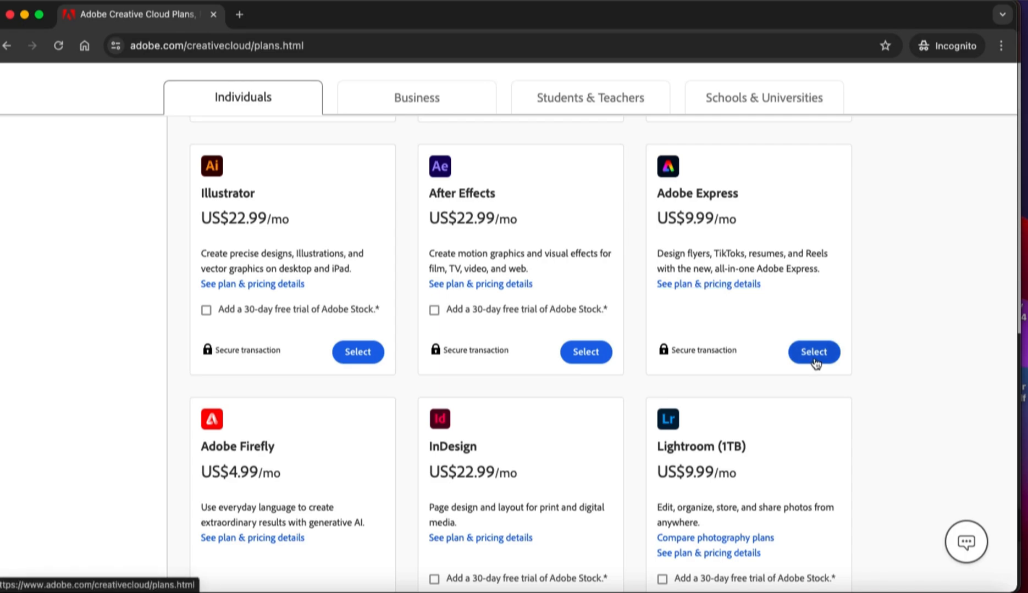
{"action": "left_click", "coordinate": [812, 352]}
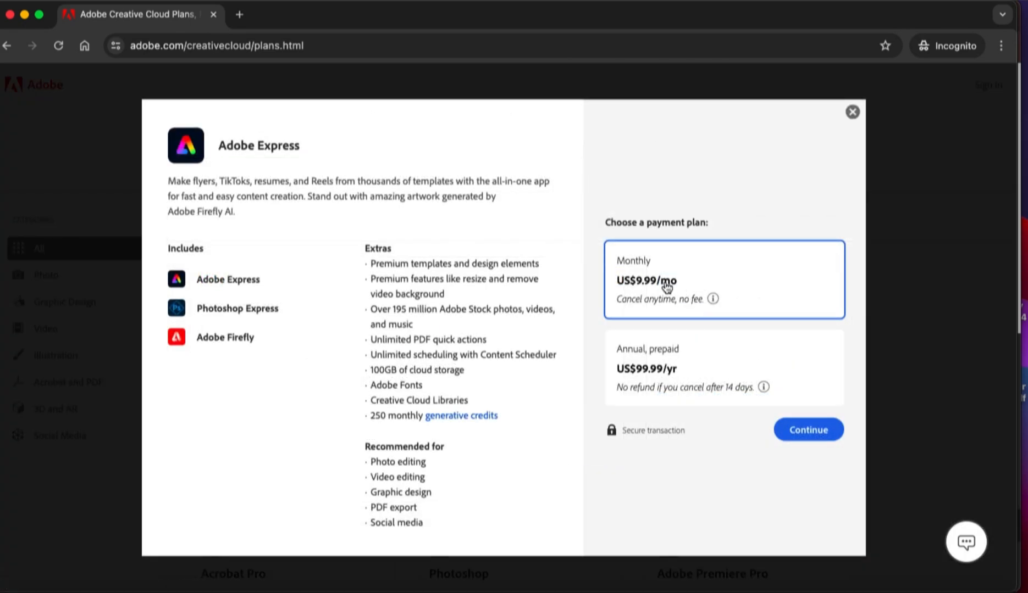
Choose the annual prepaid US$99.99/yr payment plan and continue to checkout
{"action": "left_click", "coordinate": [724, 367]}
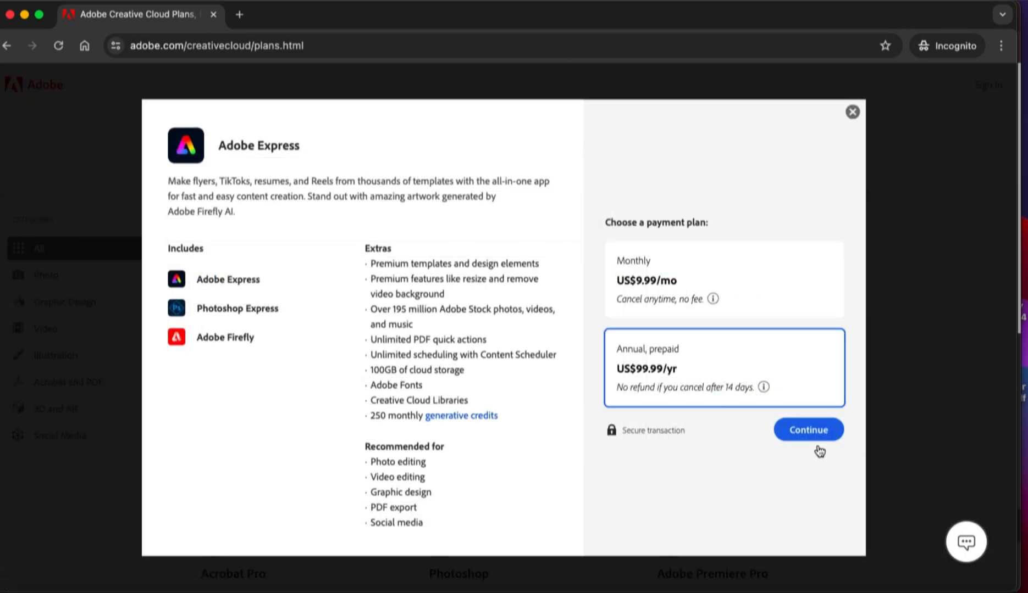
{"action": "left_click", "coordinate": [808, 430]}
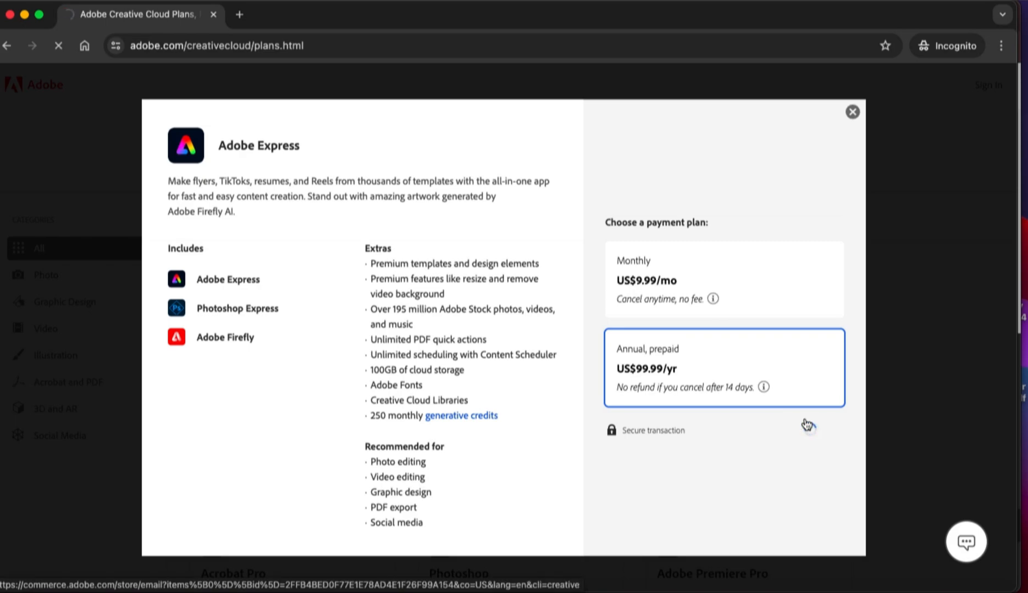
{"action": "left_click", "coordinate": [723, 367]}
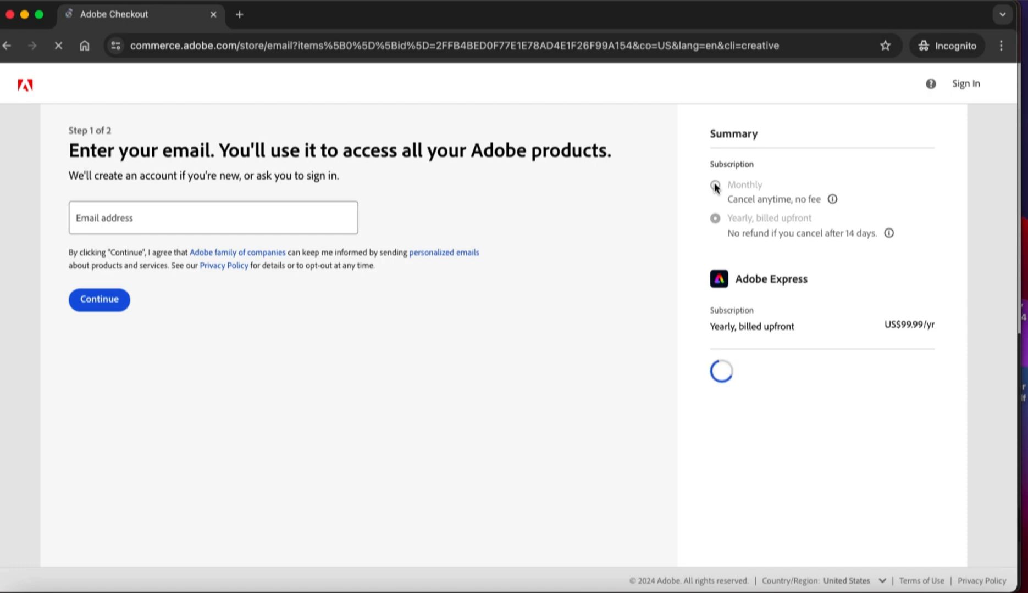
Switch the Adobe Express subscription to monthly billing at US$9.99/mo in the checkout summary
{"action": "left_click", "coordinate": [715, 218]}
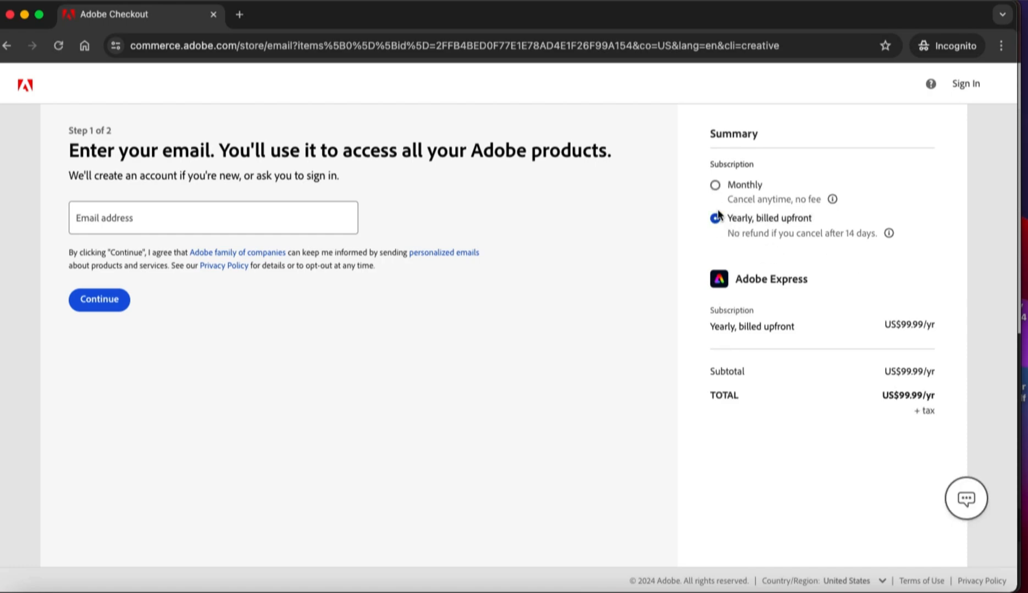
{"action": "mouse_move", "coordinate": [716, 185]}
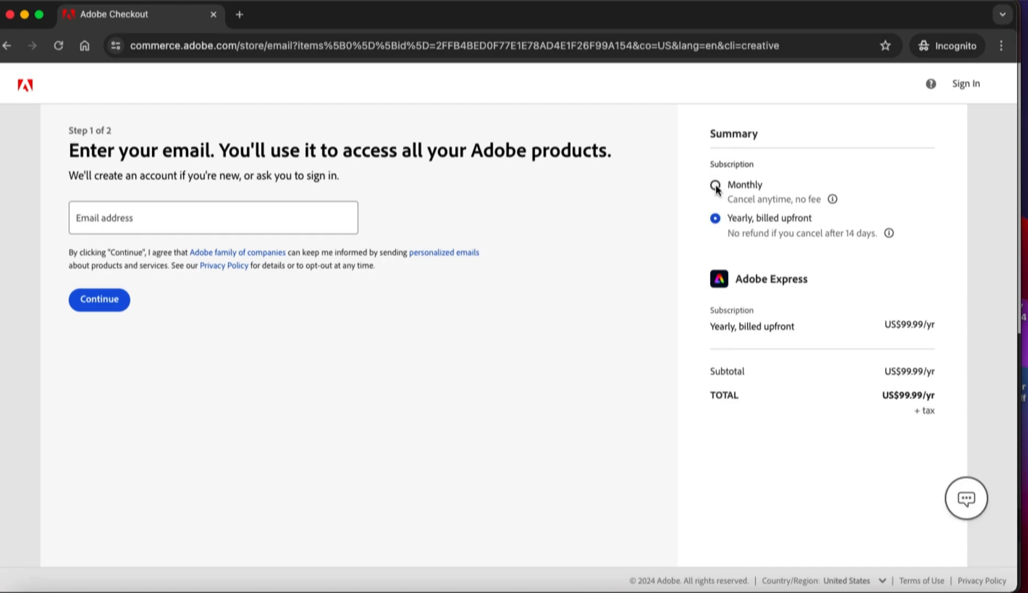
{"action": "left_click", "coordinate": [714, 184]}
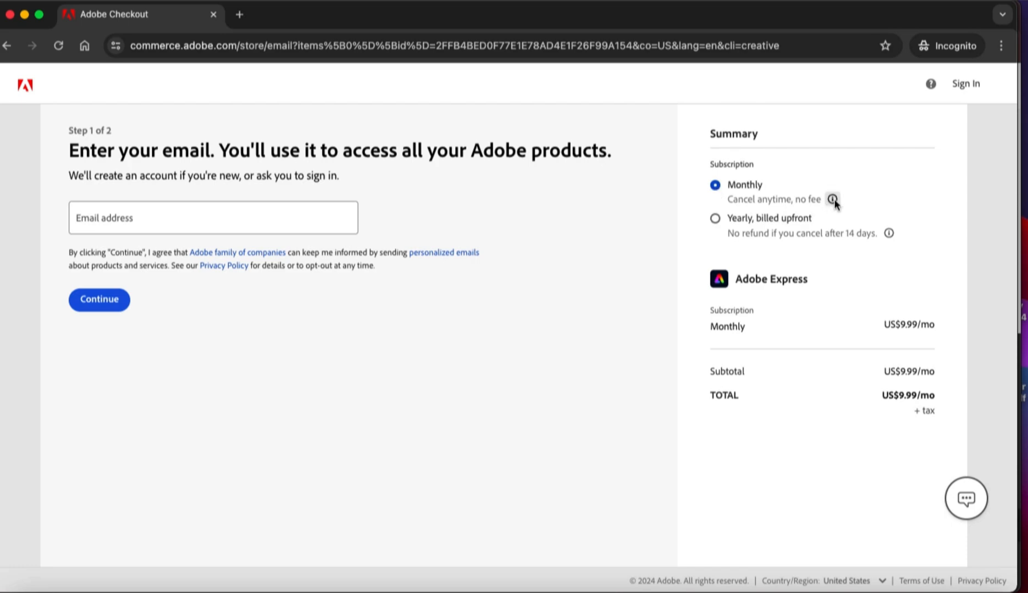
{"action": "mouse_move", "coordinate": [833, 200]}
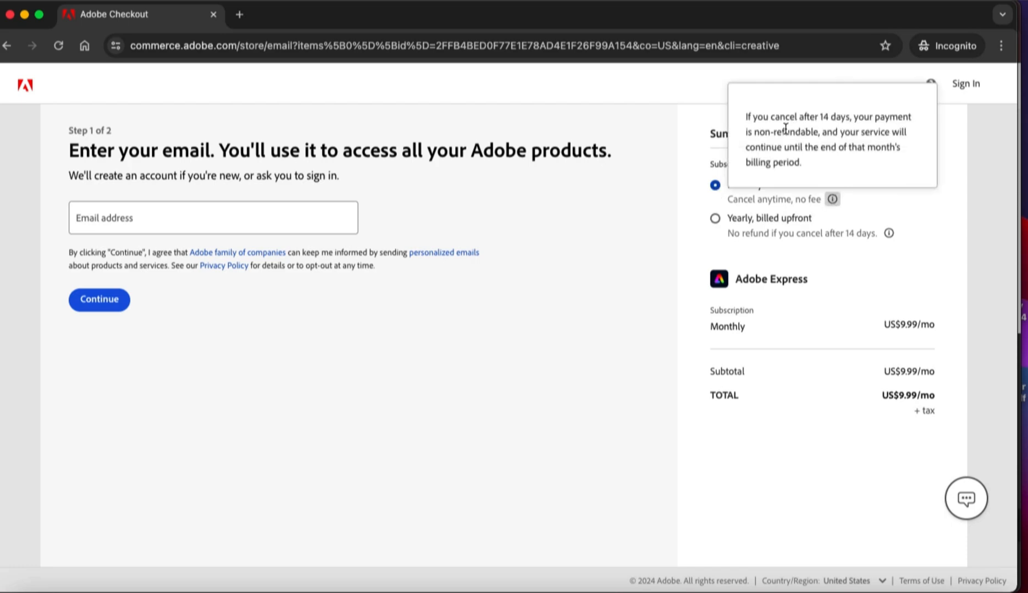
{"action": "mouse_move", "coordinate": [828, 128]}
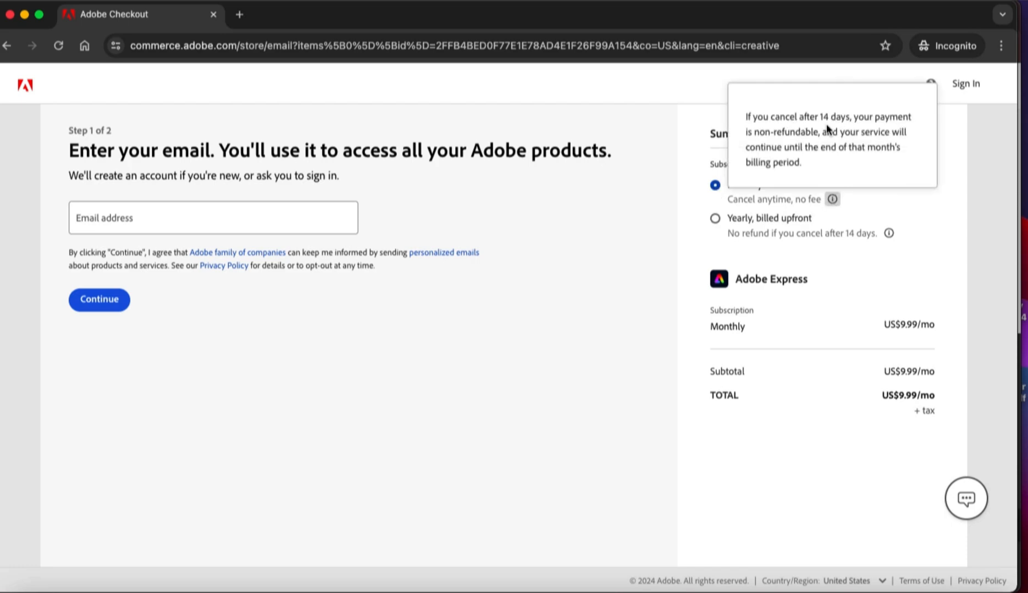
{"action": "mouse_move", "coordinate": [886, 151]}
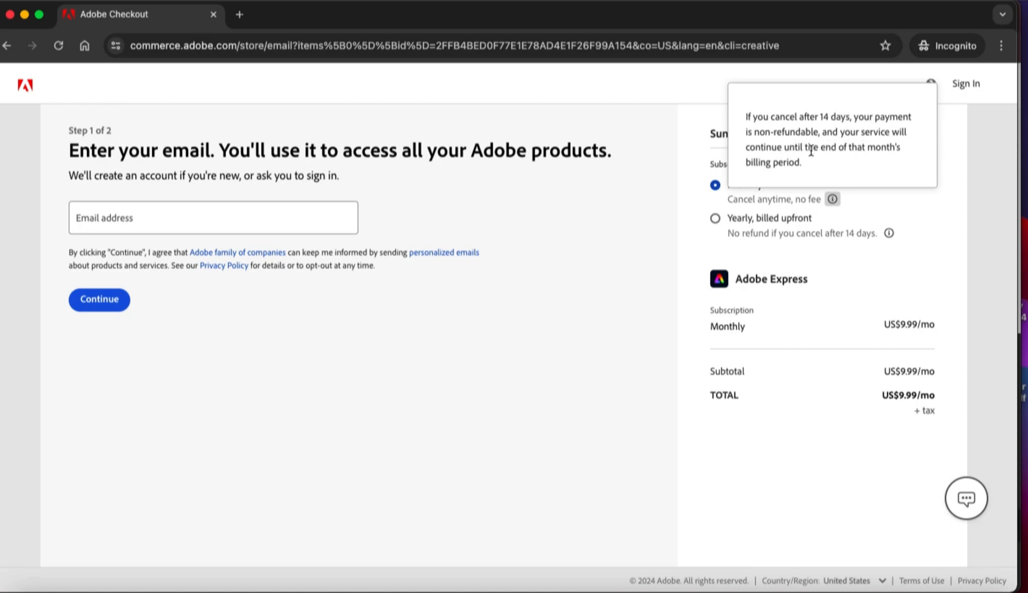
{"action": "mouse_move", "coordinate": [781, 212]}
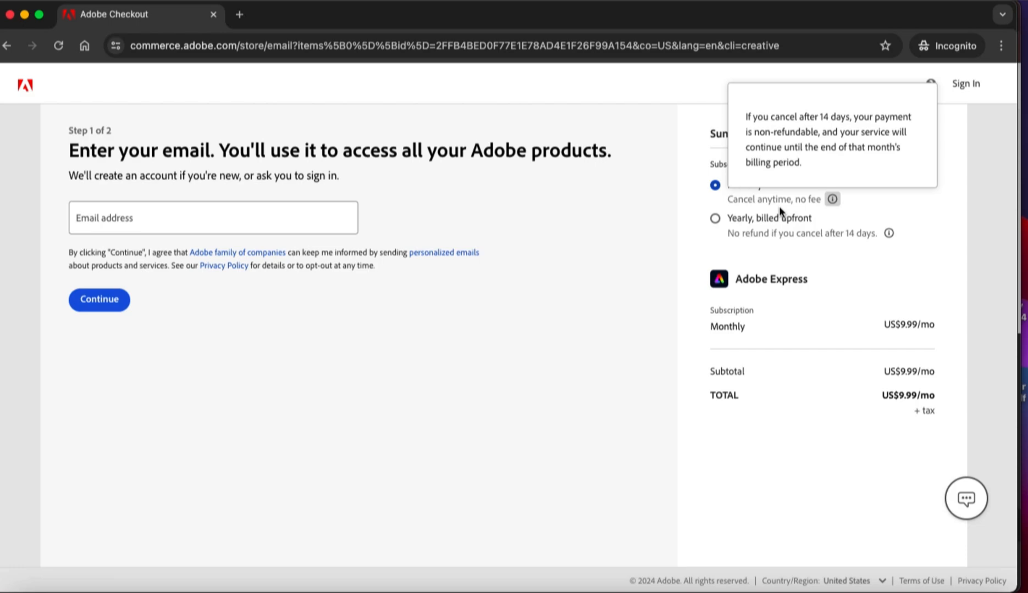
{"action": "mouse_move", "coordinate": [656, 246]}
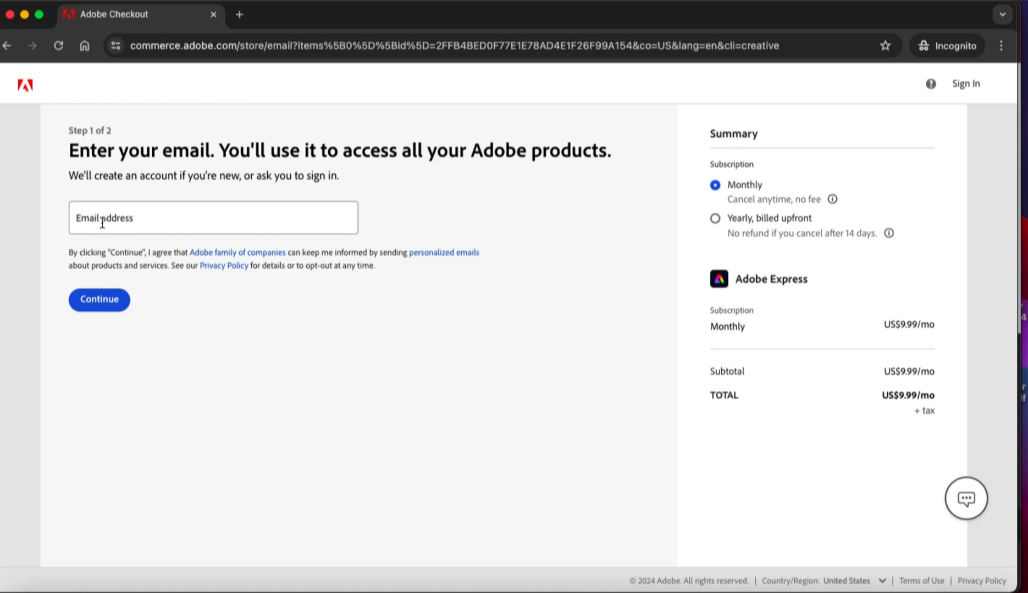
Enter the test text 'jfjfhyf' as the email address, which checkout rejects as invalid
{"action": "type", "text": "jfjfh"}
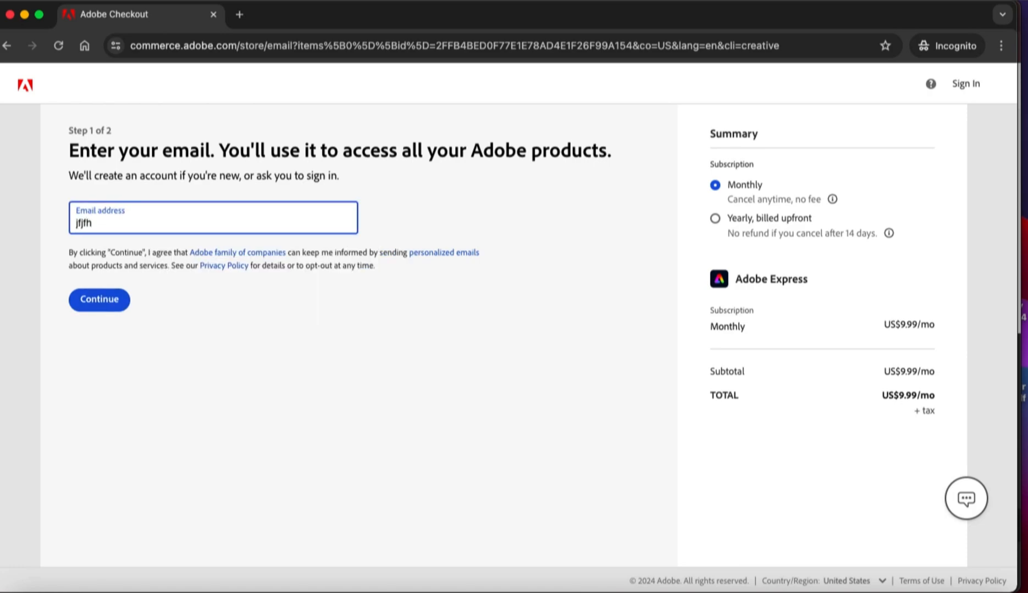
{"action": "left_click", "coordinate": [212, 217]}
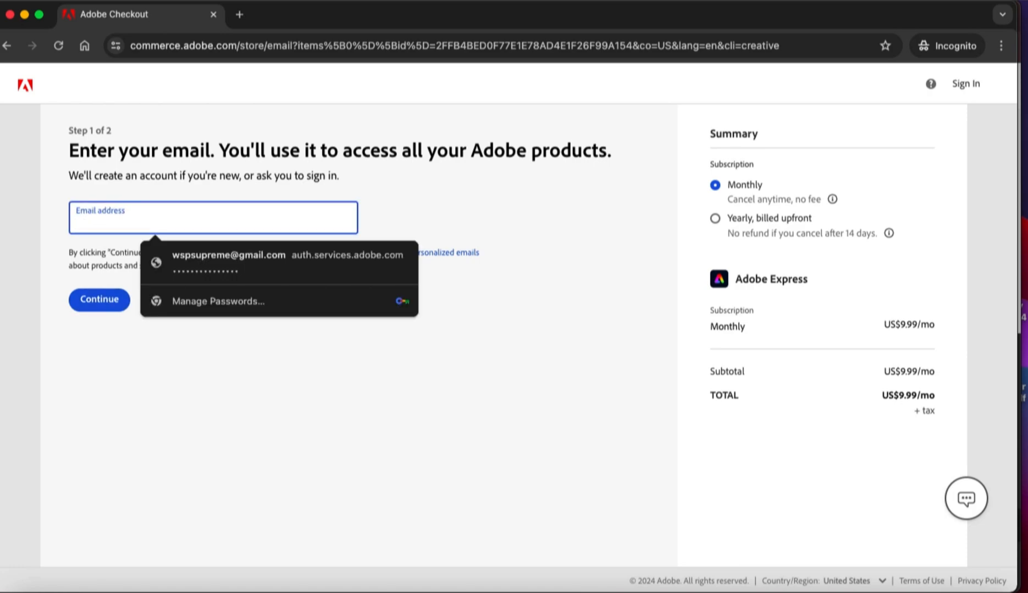
{"action": "type", "text": "yfjfyfff"}
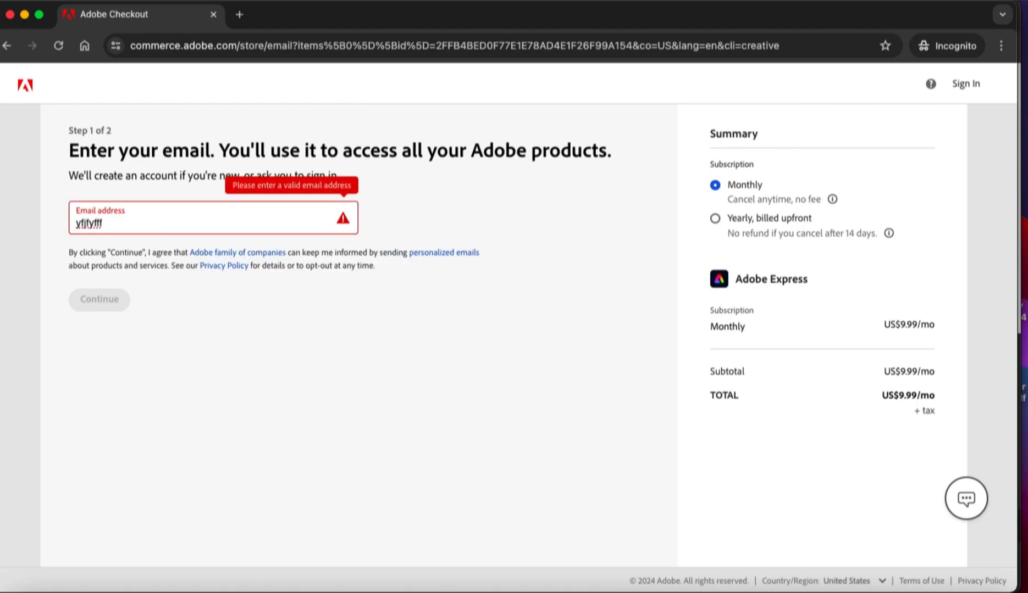
{"action": "mouse_move", "coordinate": [939, 169]}
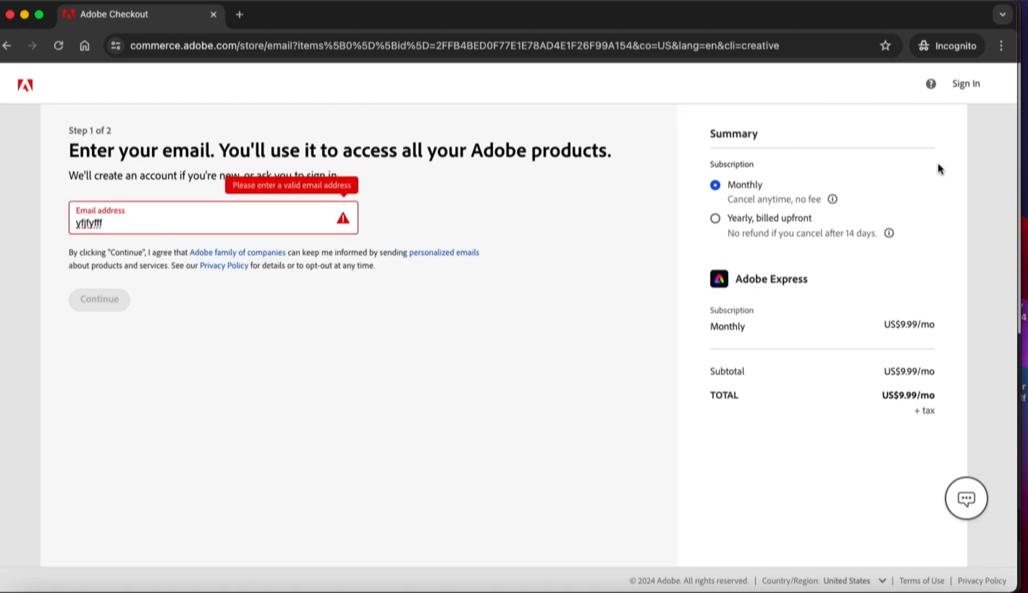
{"action": "mouse_move", "coordinate": [808, 169]}
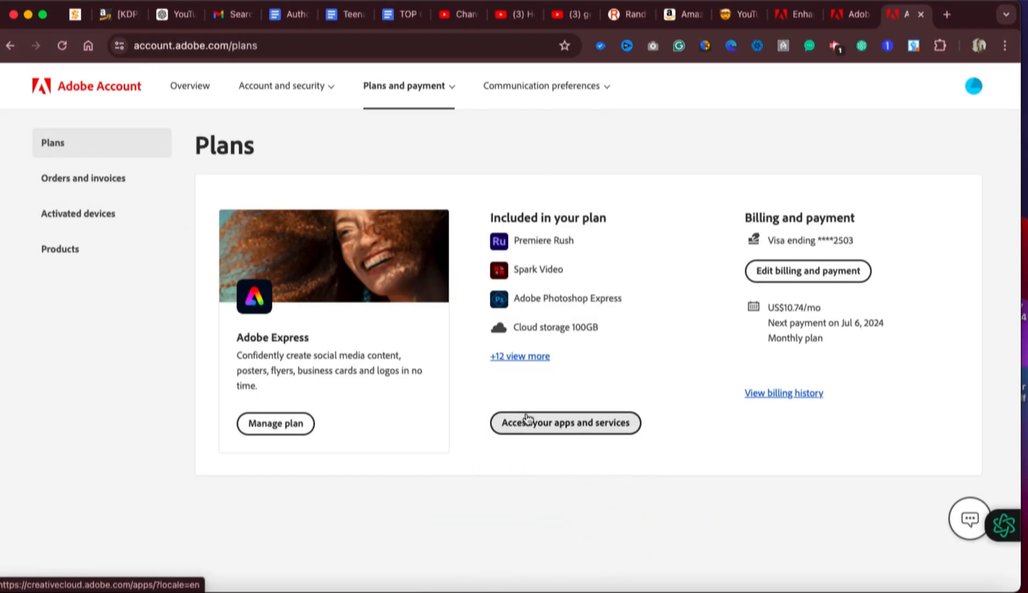
{"action": "mouse_move", "coordinate": [462, 447]}
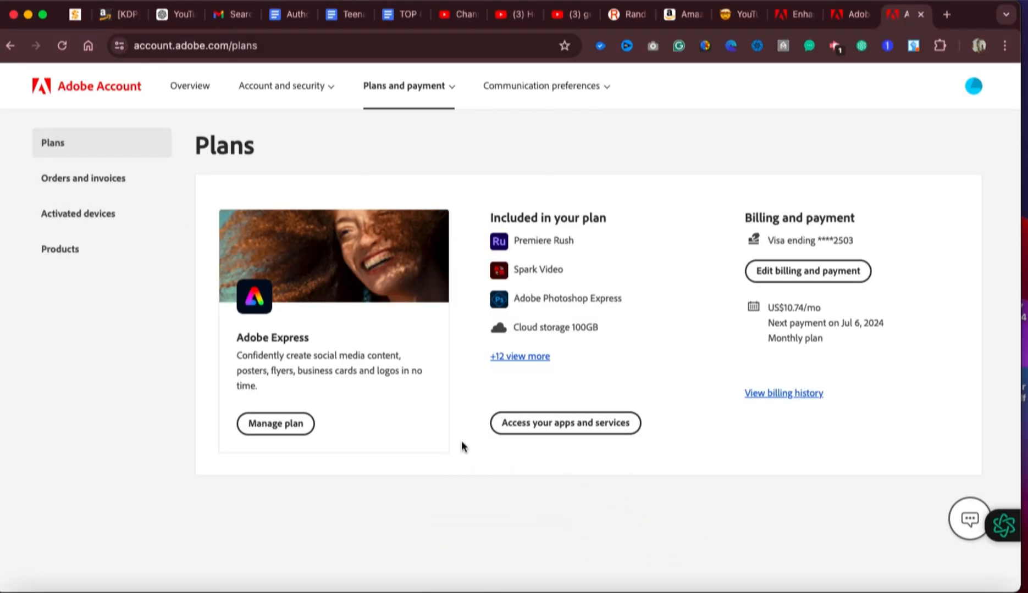
{"action": "mouse_move", "coordinate": [275, 424]}
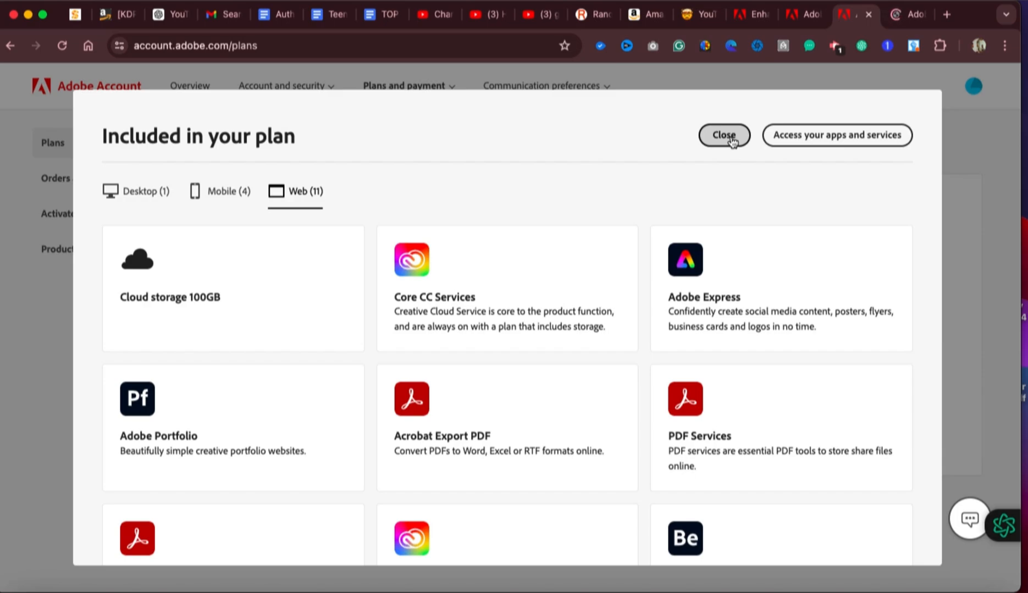
{"action": "left_click", "coordinate": [723, 135]}
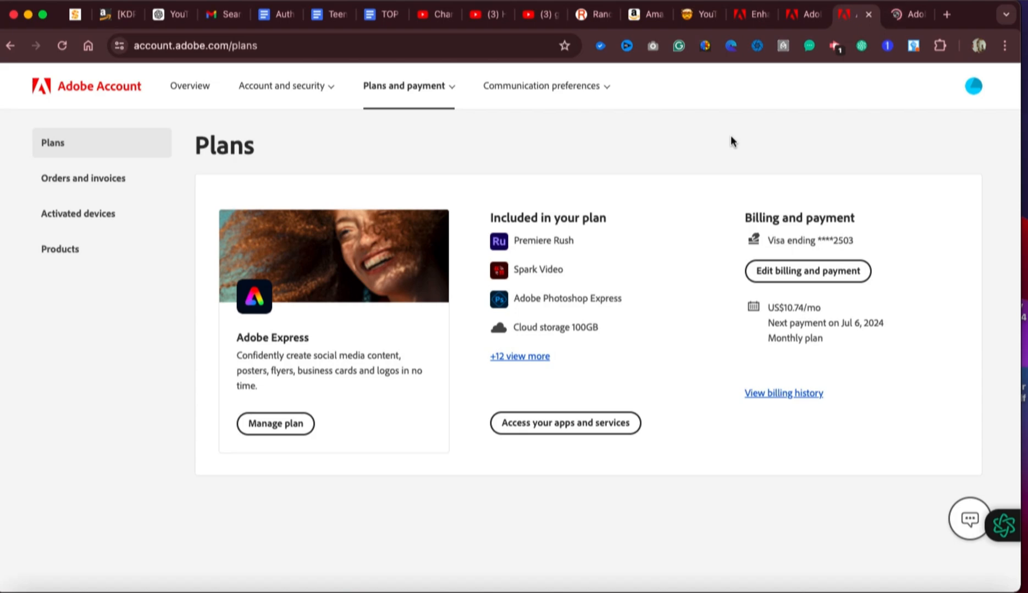
{"action": "mouse_move", "coordinate": [660, 294]}
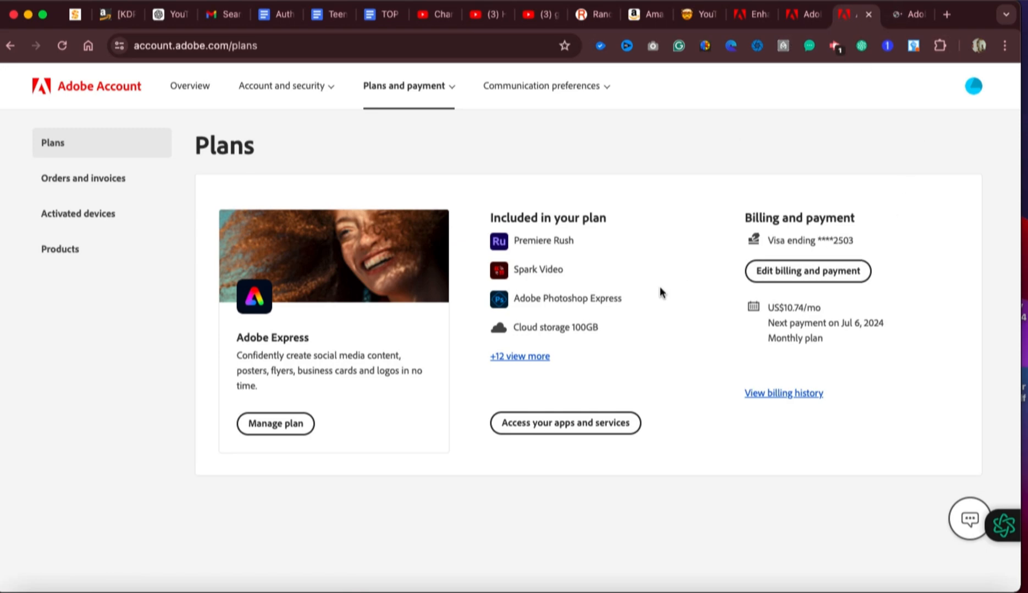
{"action": "scroll", "scroll_direction": "down", "scroll_amount": 3}
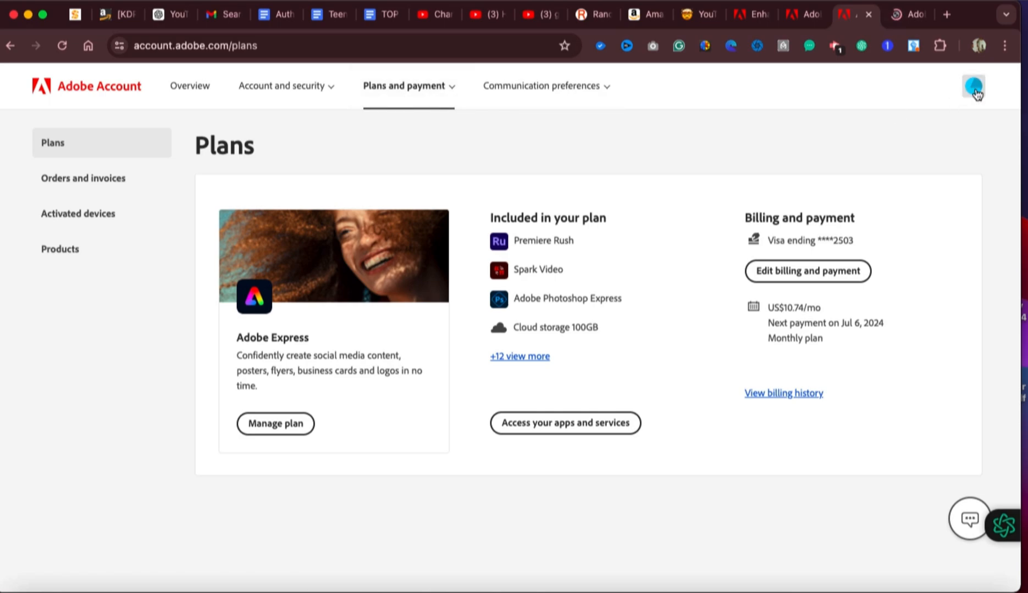
Go to the Adobe Account overview page via Manage account in the profile menu
{"action": "left_click", "coordinate": [973, 86]}
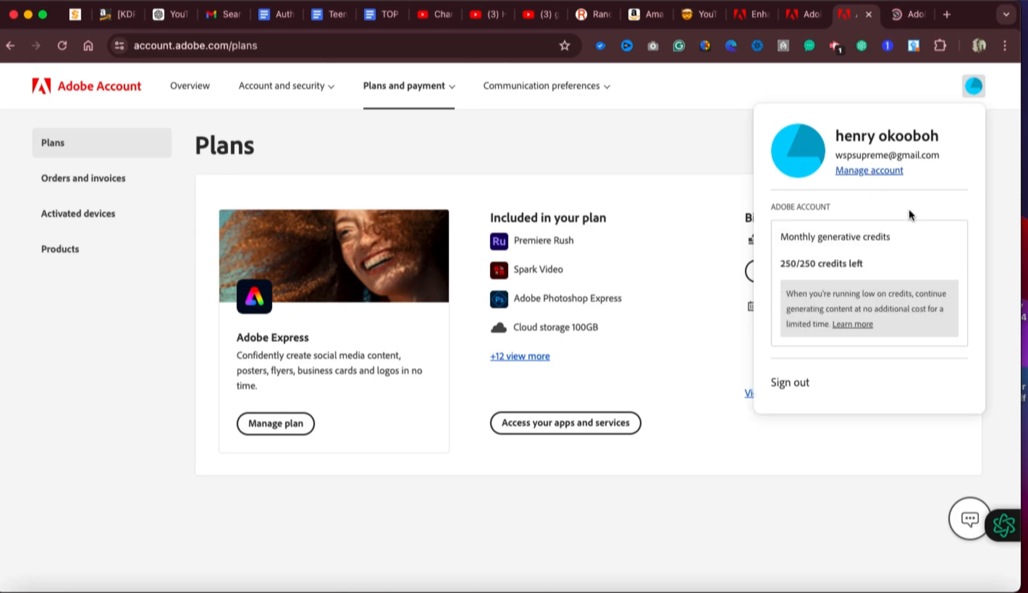
{"action": "left_click", "coordinate": [868, 170]}
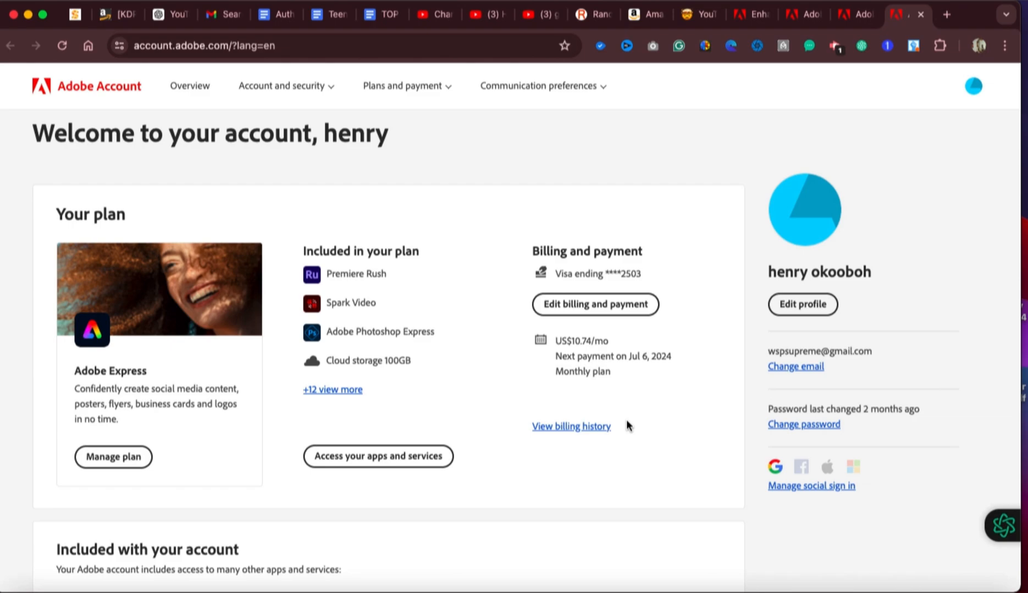
{"action": "scroll", "scroll_direction": "down", "scroll_amount": 3}
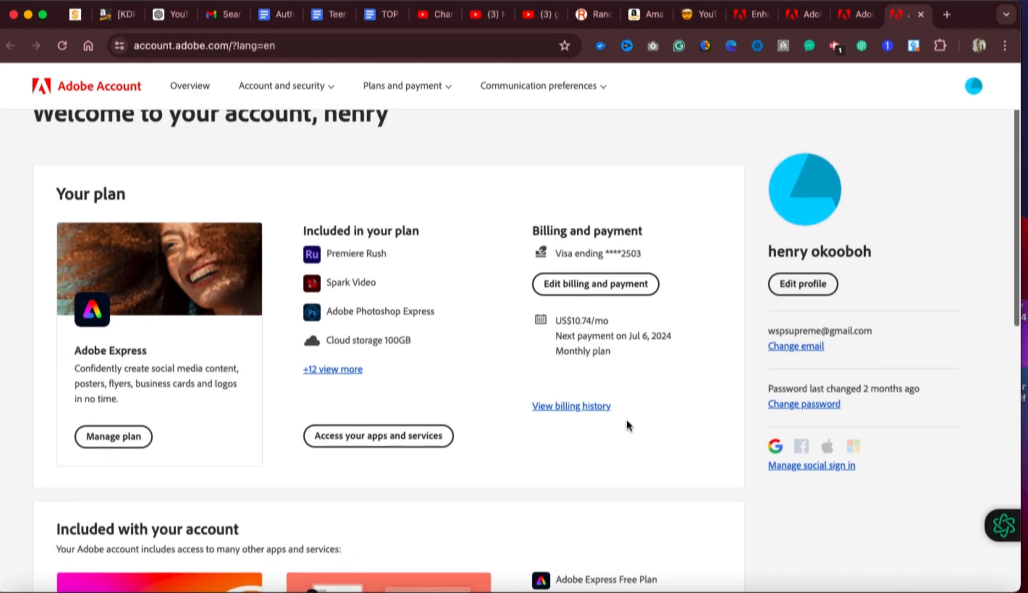
{"action": "mouse_move", "coordinate": [118, 356]}
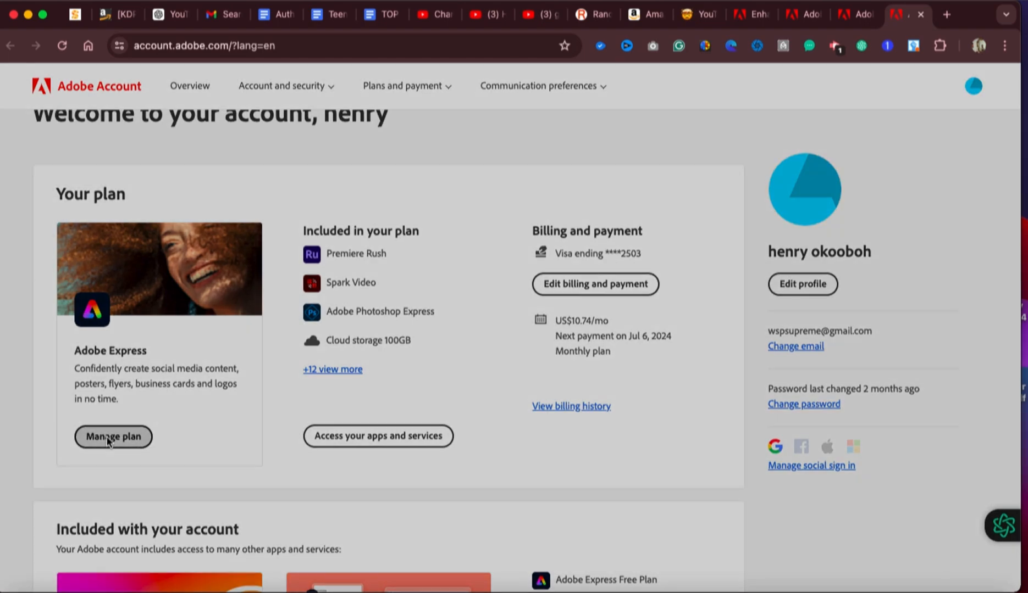
Begin cancelling the Adobe Express plan from Manage plan, with 'It's too expensive' as the reason
{"action": "left_click", "coordinate": [113, 437]}
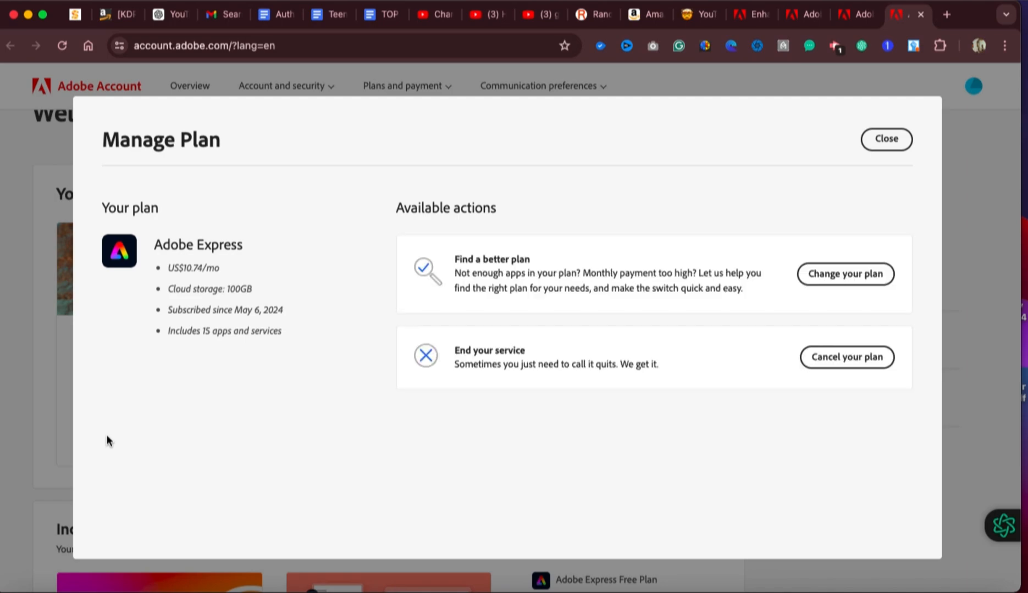
{"action": "mouse_move", "coordinate": [379, 354]}
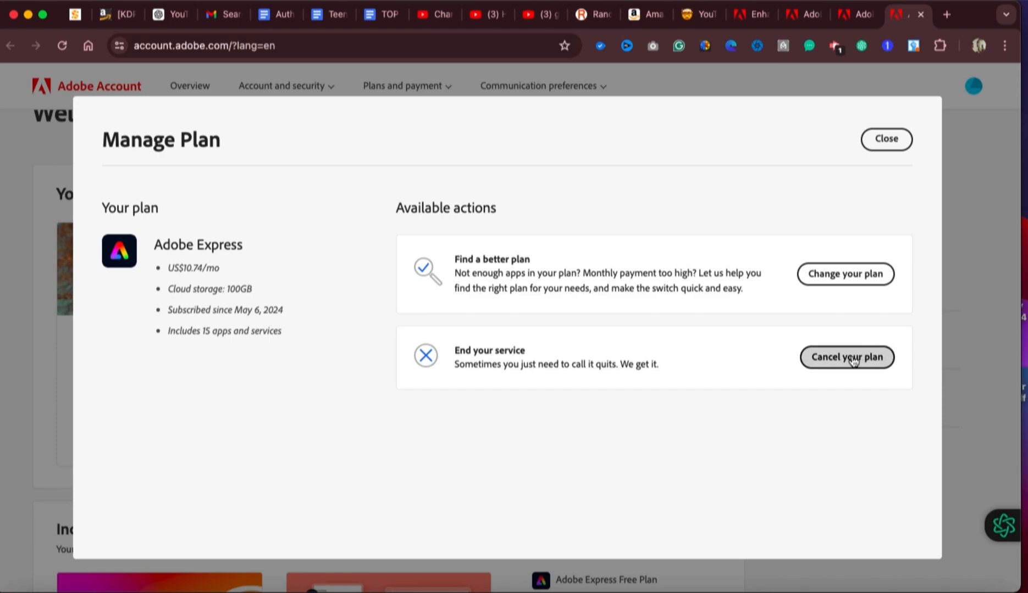
{"action": "mouse_move", "coordinate": [852, 361]}
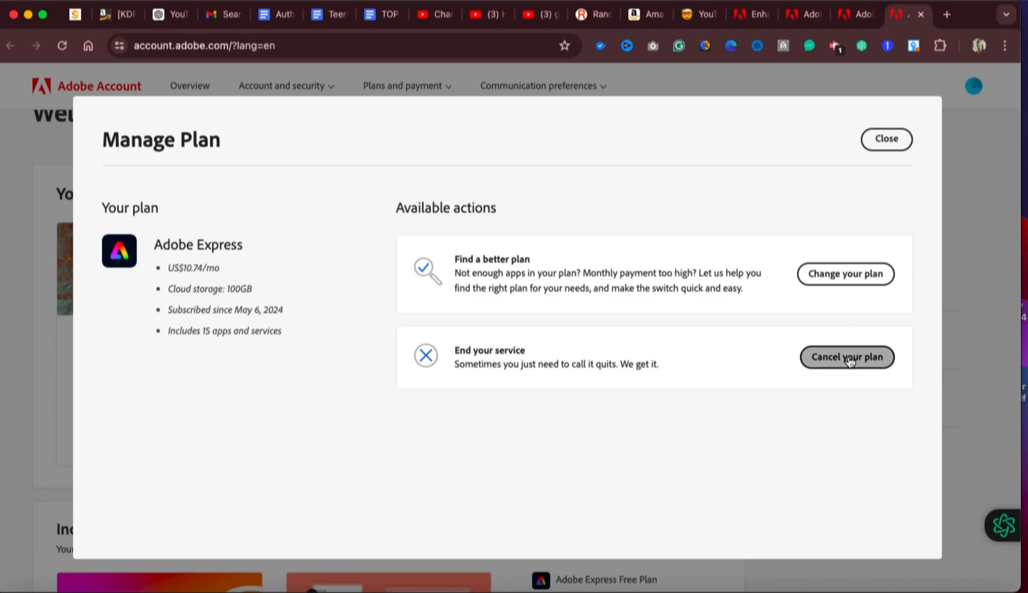
{"action": "left_click", "coordinate": [845, 358]}
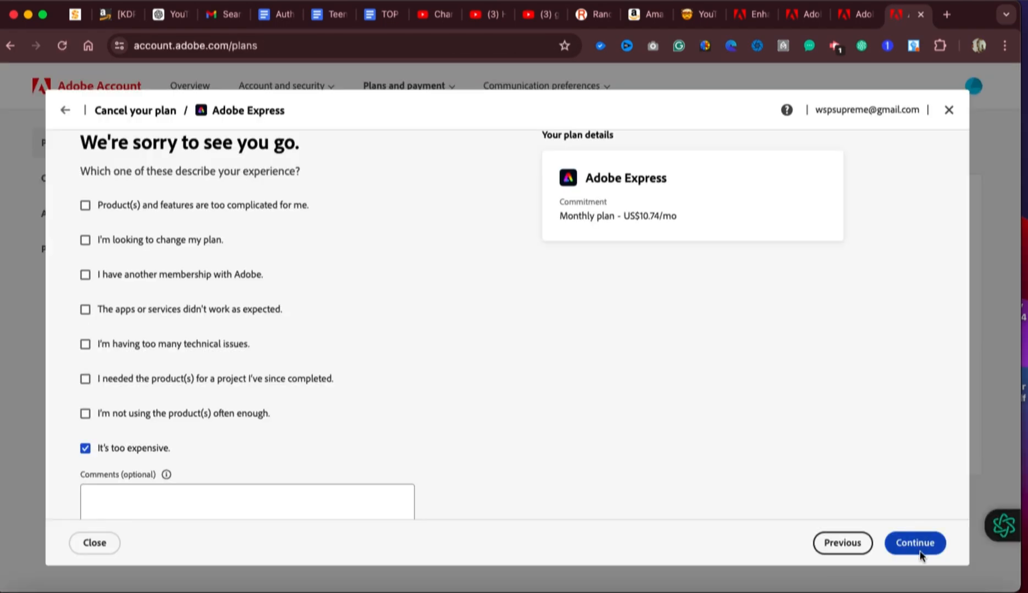
Submit the reason and answer 'No thanks' to switching products, reaching the retention offers
{"action": "left_click", "coordinate": [915, 543]}
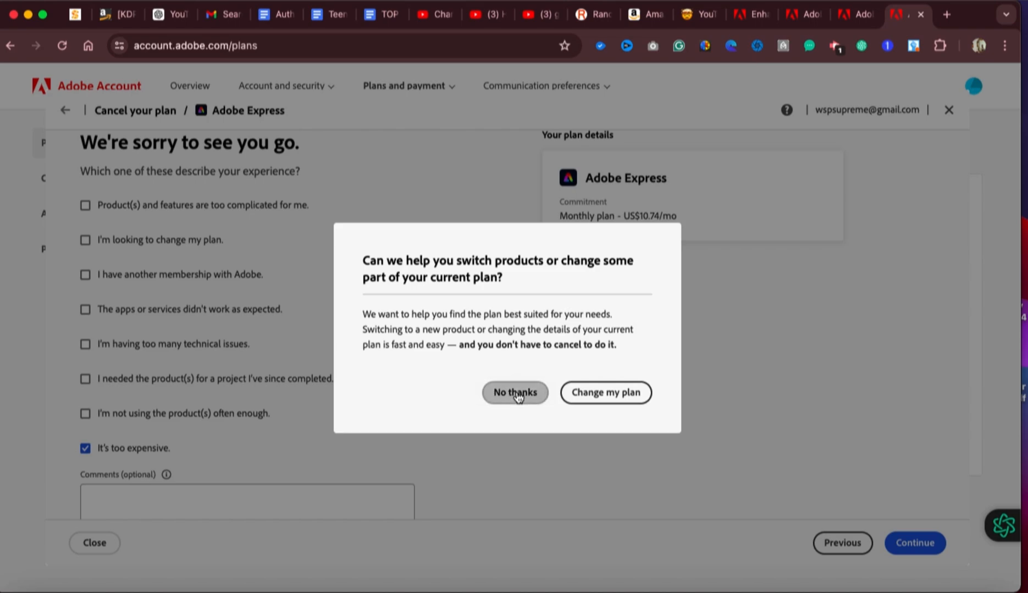
{"action": "left_click", "coordinate": [514, 392]}
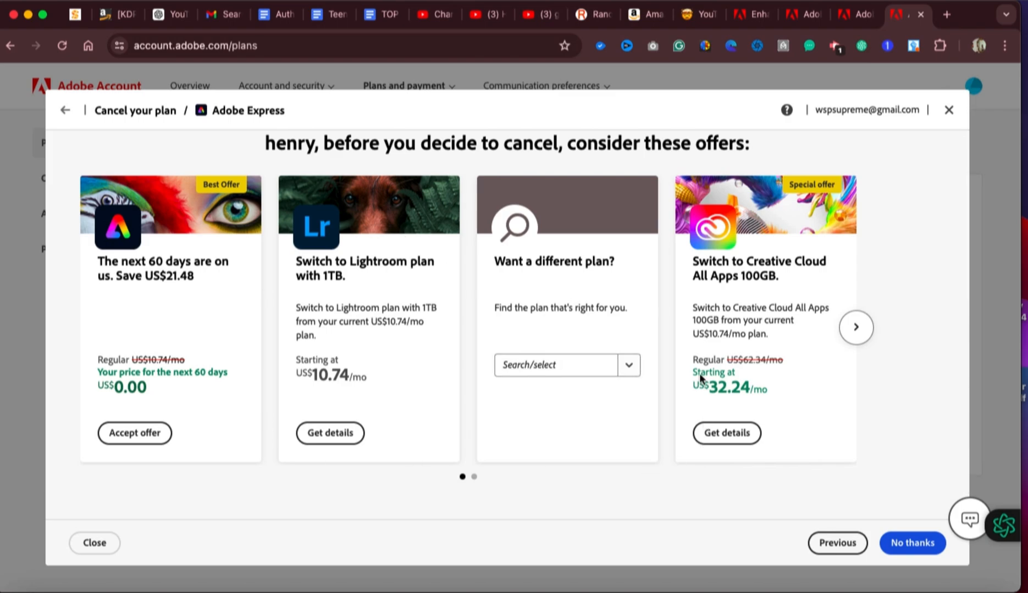
{"action": "mouse_move", "coordinate": [422, 463]}
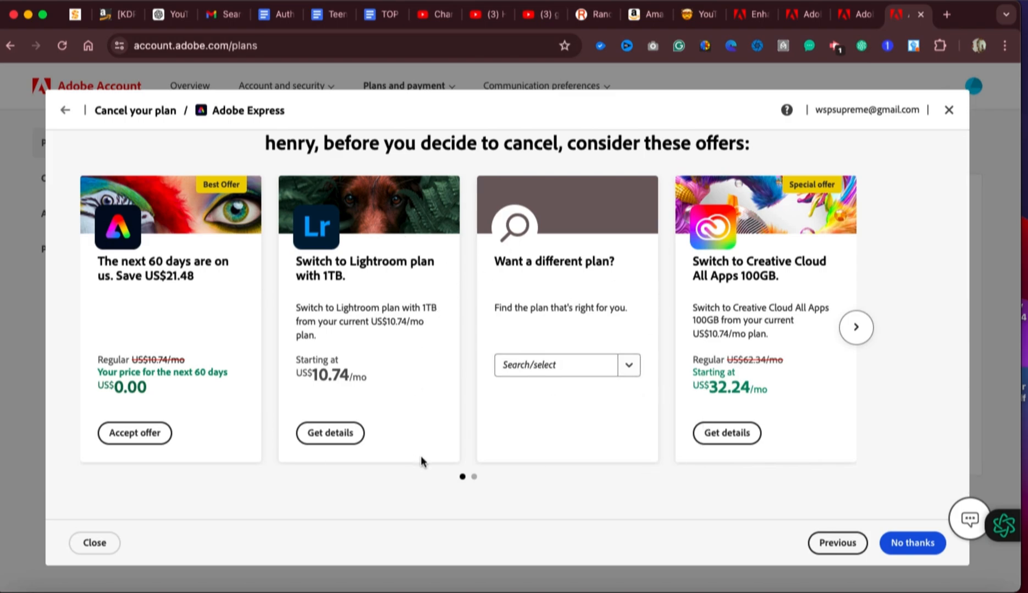
{"action": "mouse_move", "coordinate": [553, 415]}
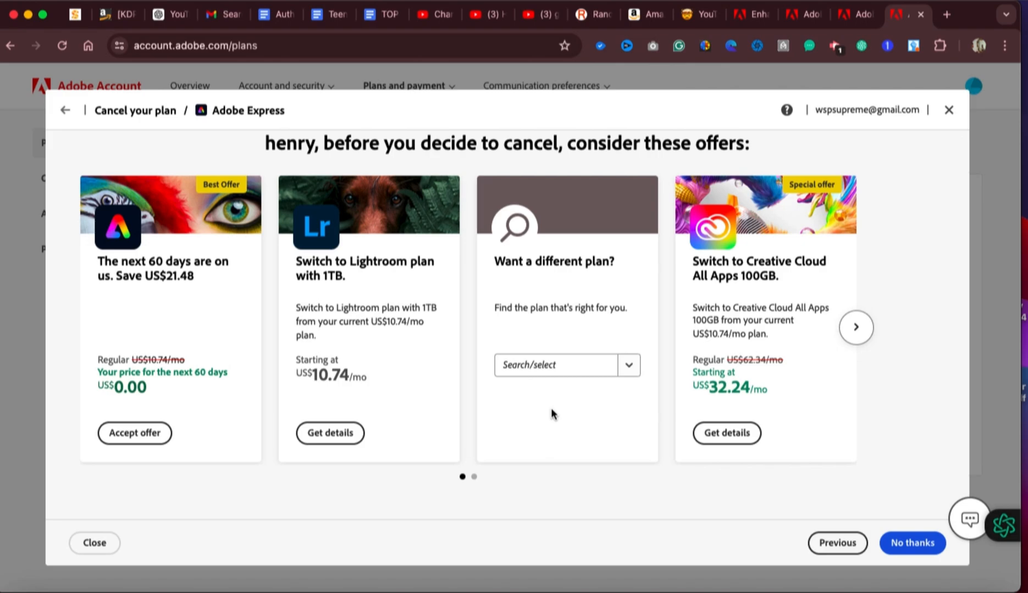
{"action": "mouse_move", "coordinate": [414, 292]}
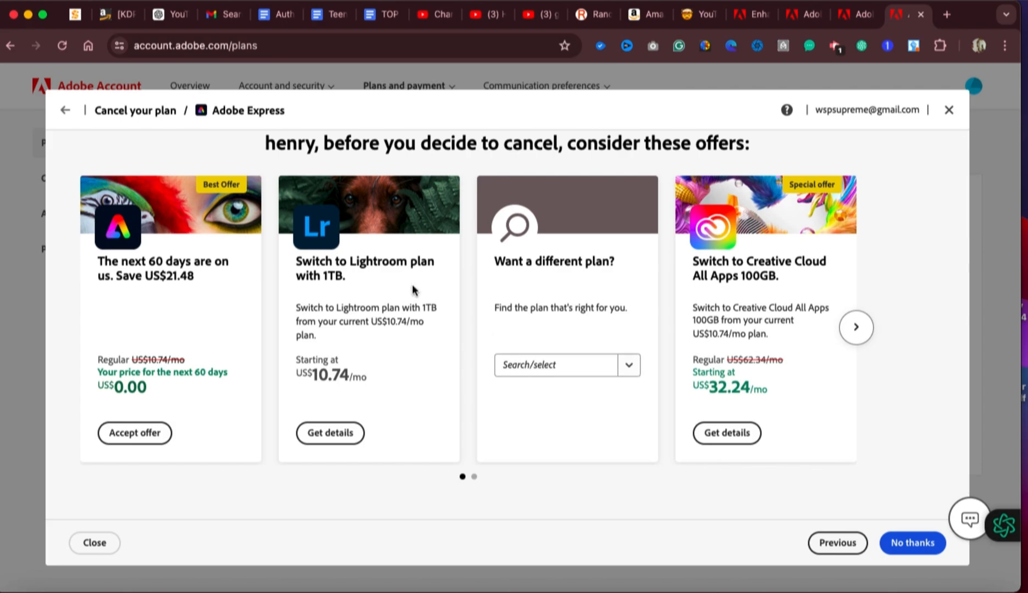
{"action": "mouse_move", "coordinate": [109, 268]}
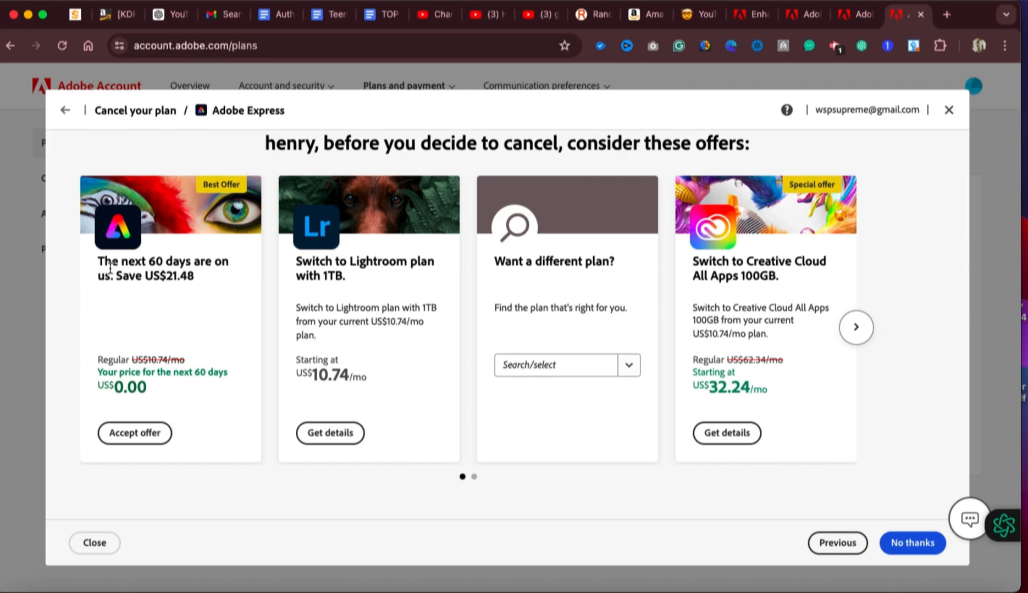
{"action": "mouse_move", "coordinate": [165, 297]}
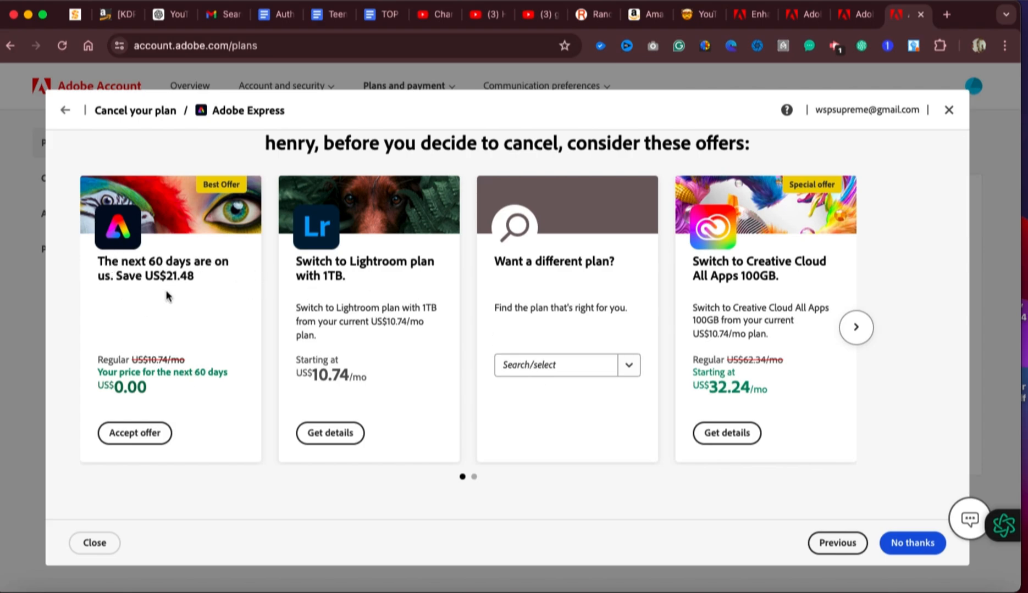
{"action": "mouse_move", "coordinate": [163, 385]}
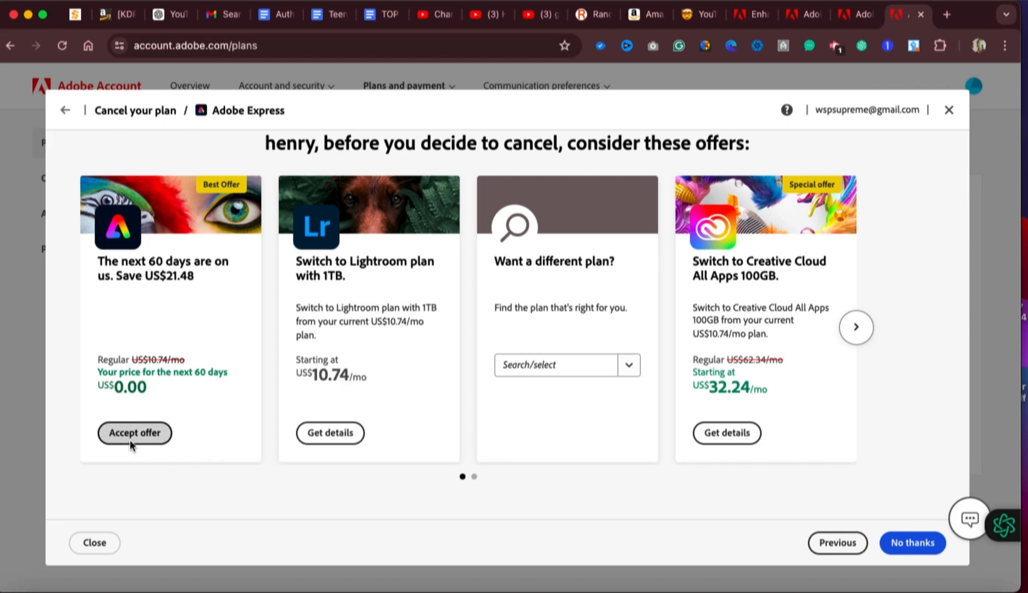
{"action": "mouse_move", "coordinate": [131, 415]}
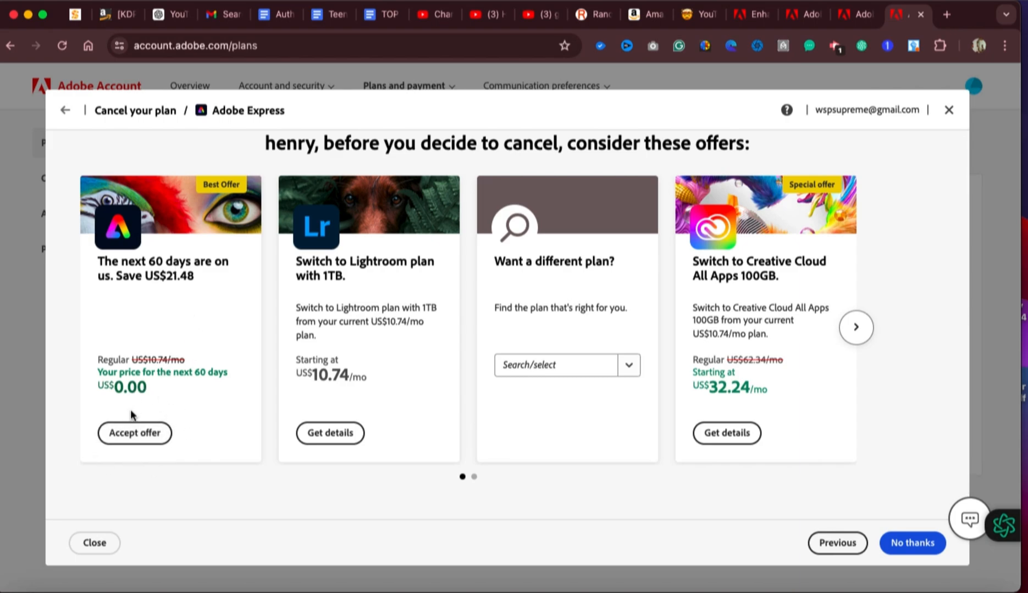
{"action": "mouse_move", "coordinate": [134, 433]}
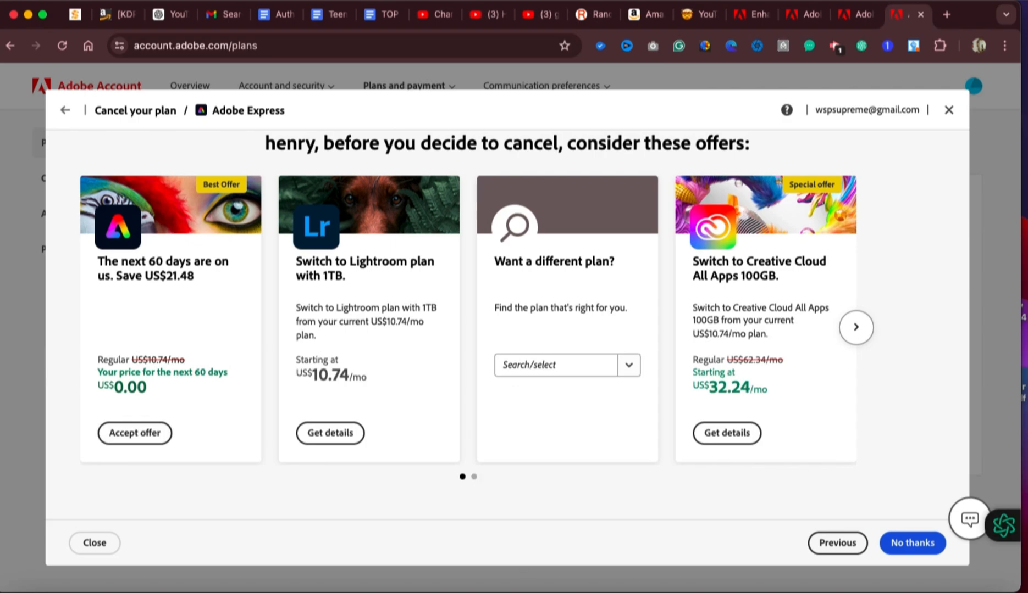
Advance the offers carousel to the custom-deal chat and US$10.74/mo Photography plan offers
{"action": "left_click", "coordinate": [856, 328]}
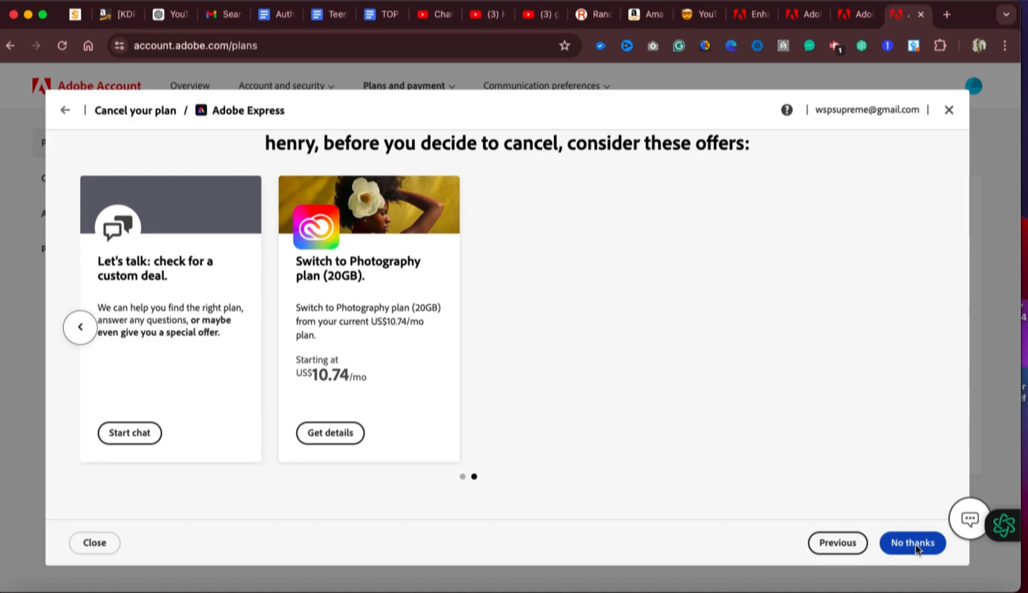
{"action": "mouse_move", "coordinate": [916, 531]}
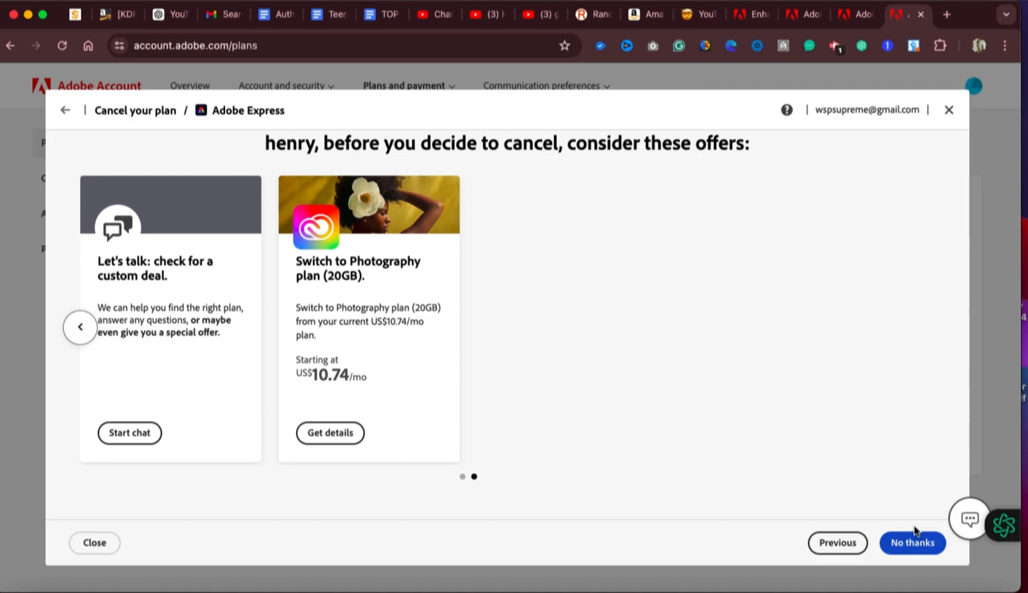